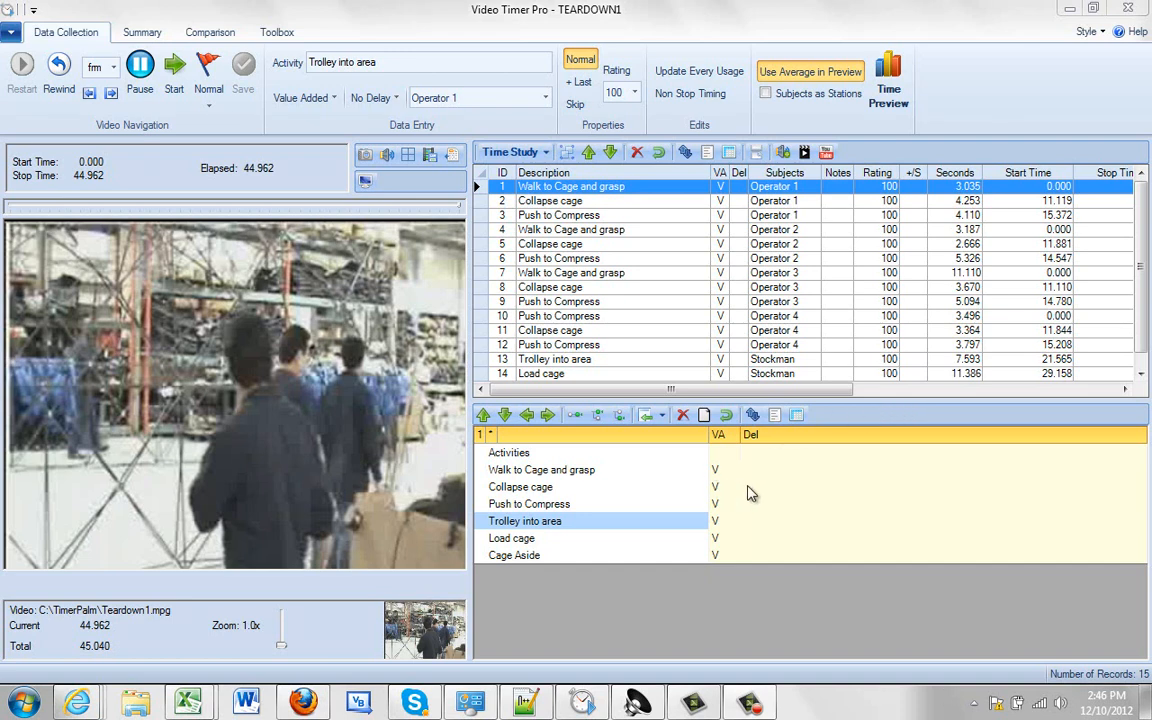
pyautogui.moveTo(715, 461)
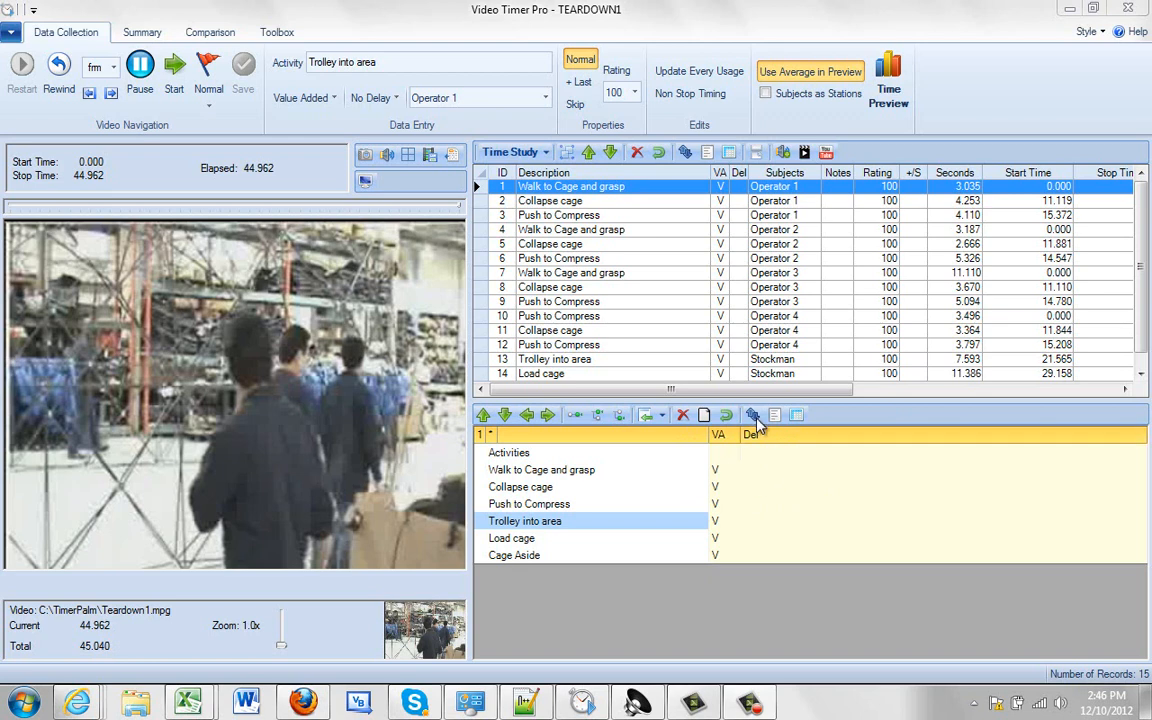
pyautogui.moveTo(762, 425)
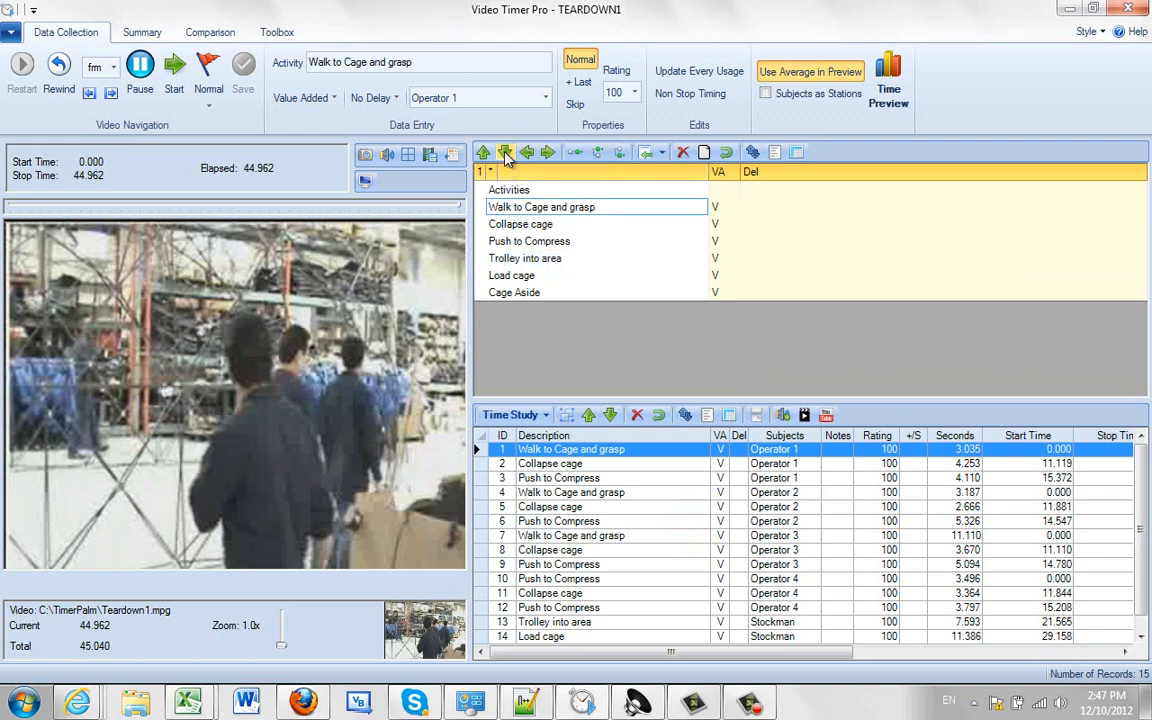
pyautogui.click(505, 152)
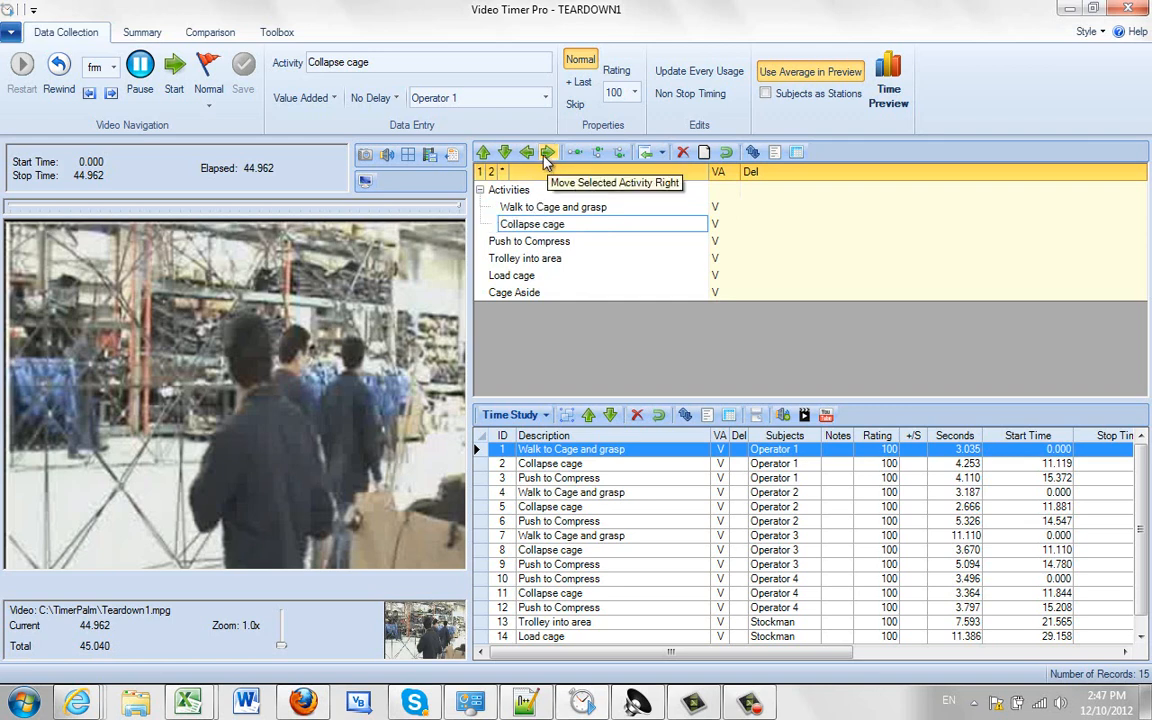
pyautogui.moveTo(520, 214)
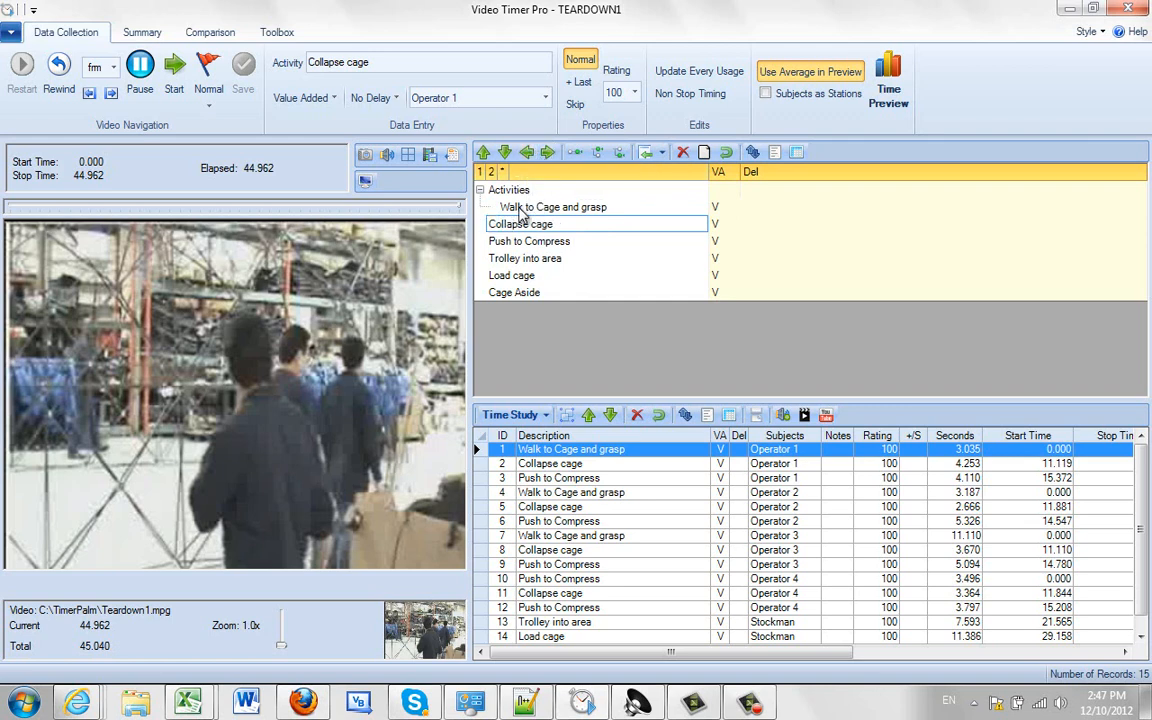
pyautogui.click(553, 207)
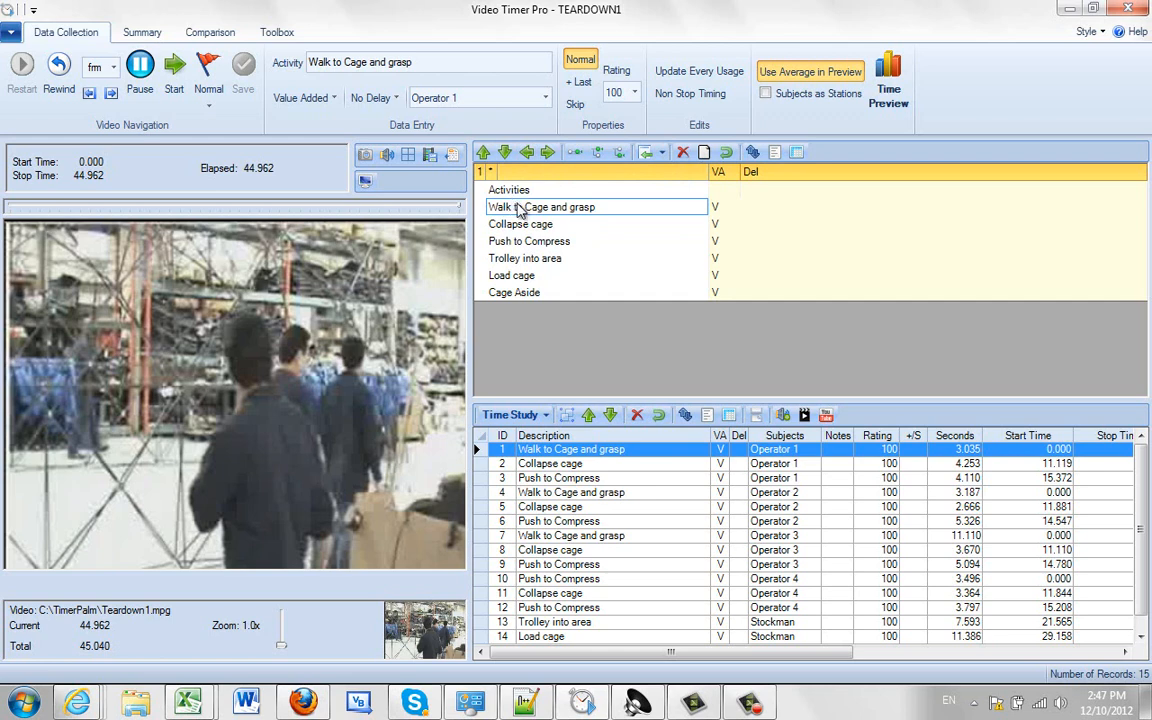
pyautogui.moveTo(578, 193)
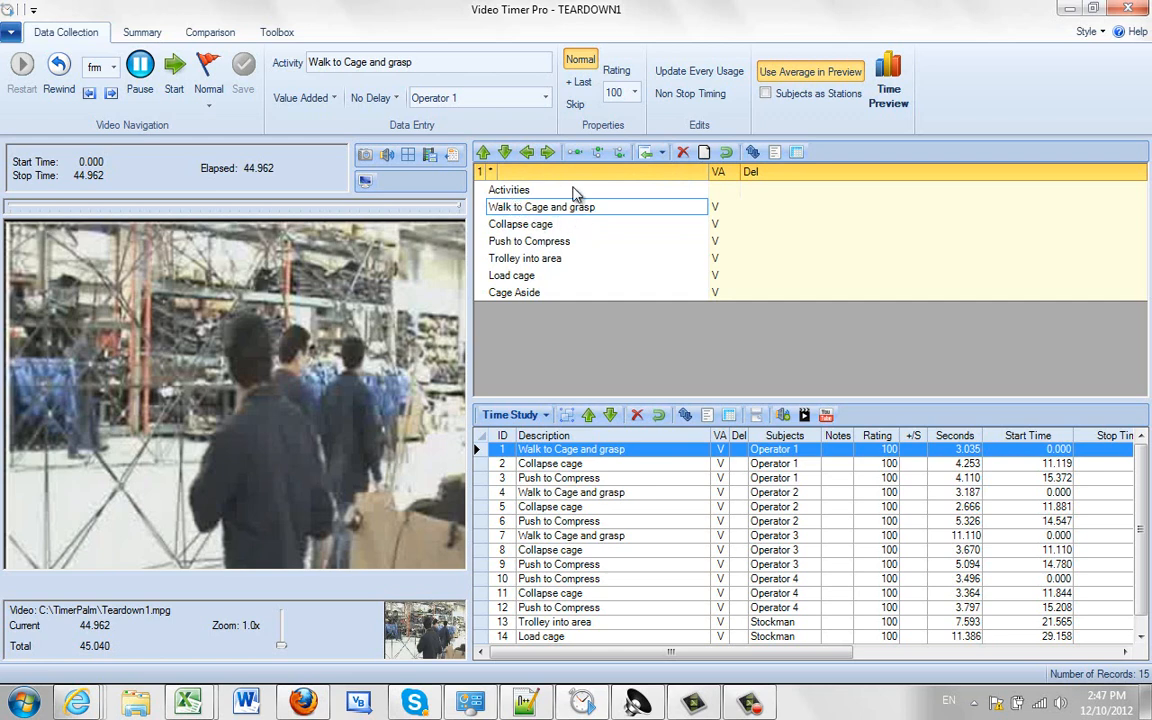
pyautogui.moveTo(575, 152)
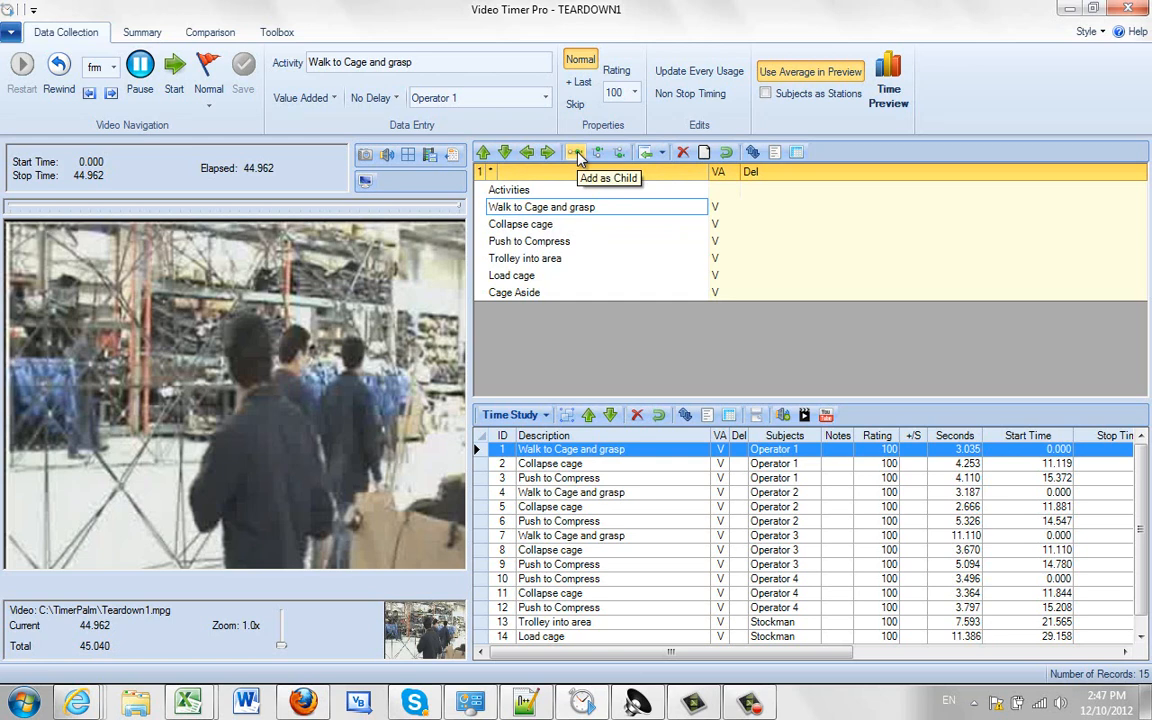
# Add a child item under Walk to Cage and grasp and name it Short Walk
pyautogui.click(575, 152)
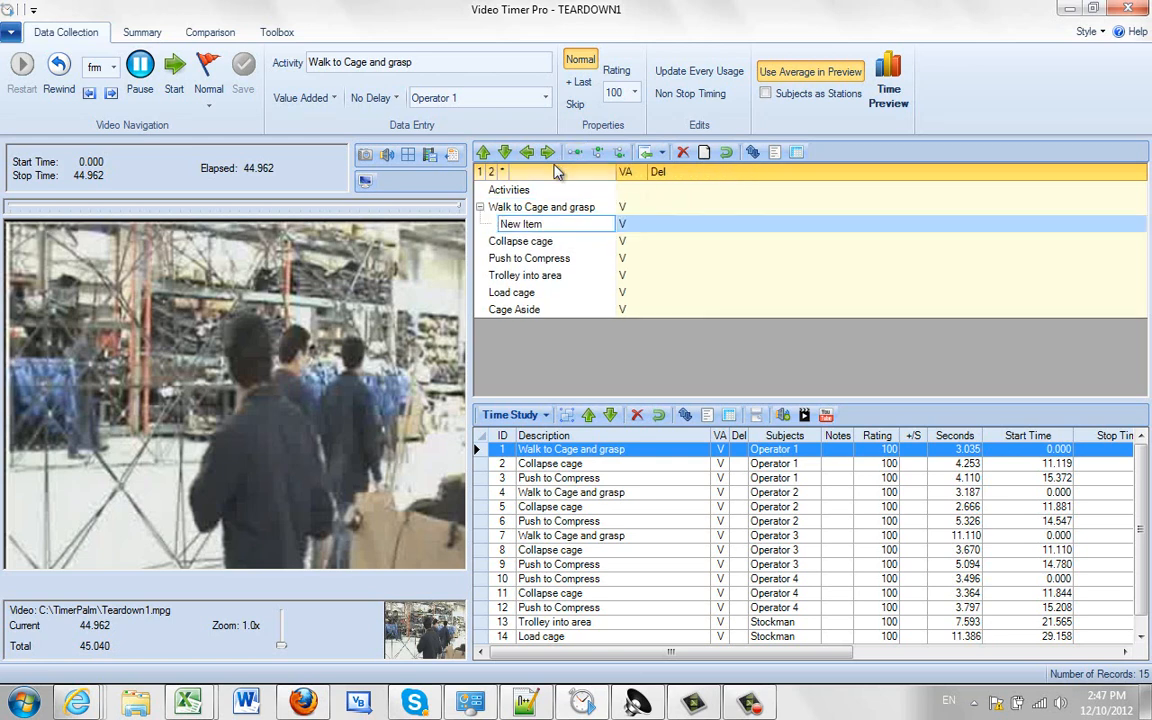
pyautogui.click(521, 223)
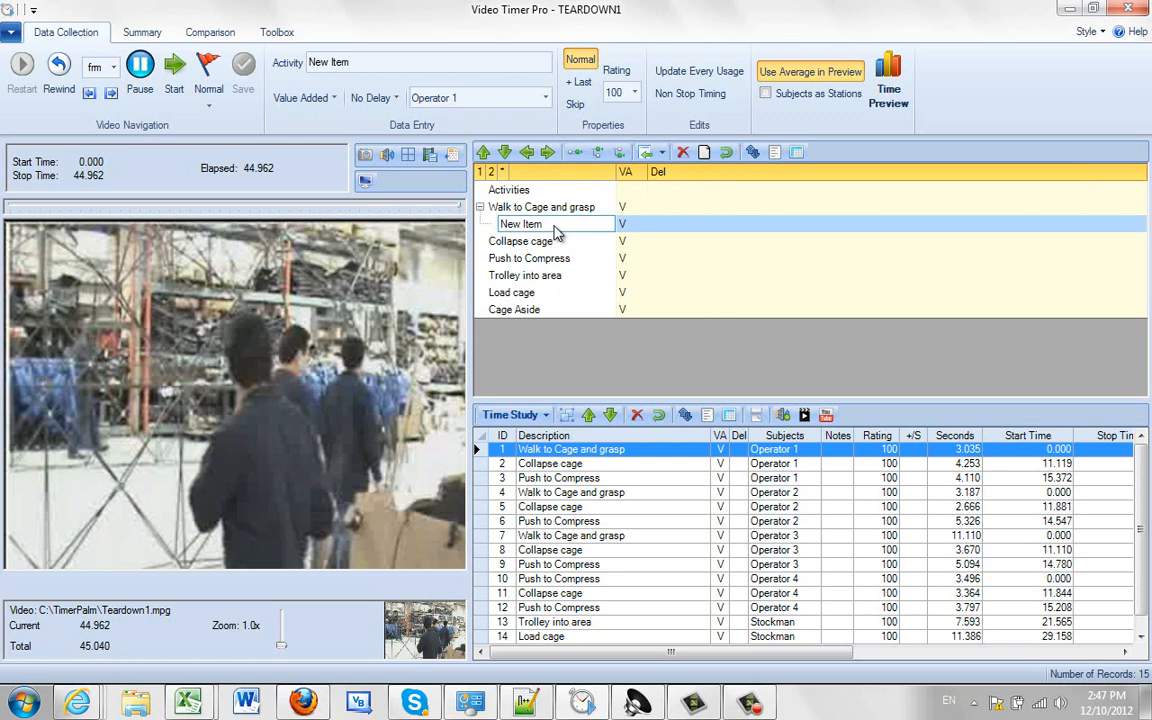
pyautogui.click(530, 223)
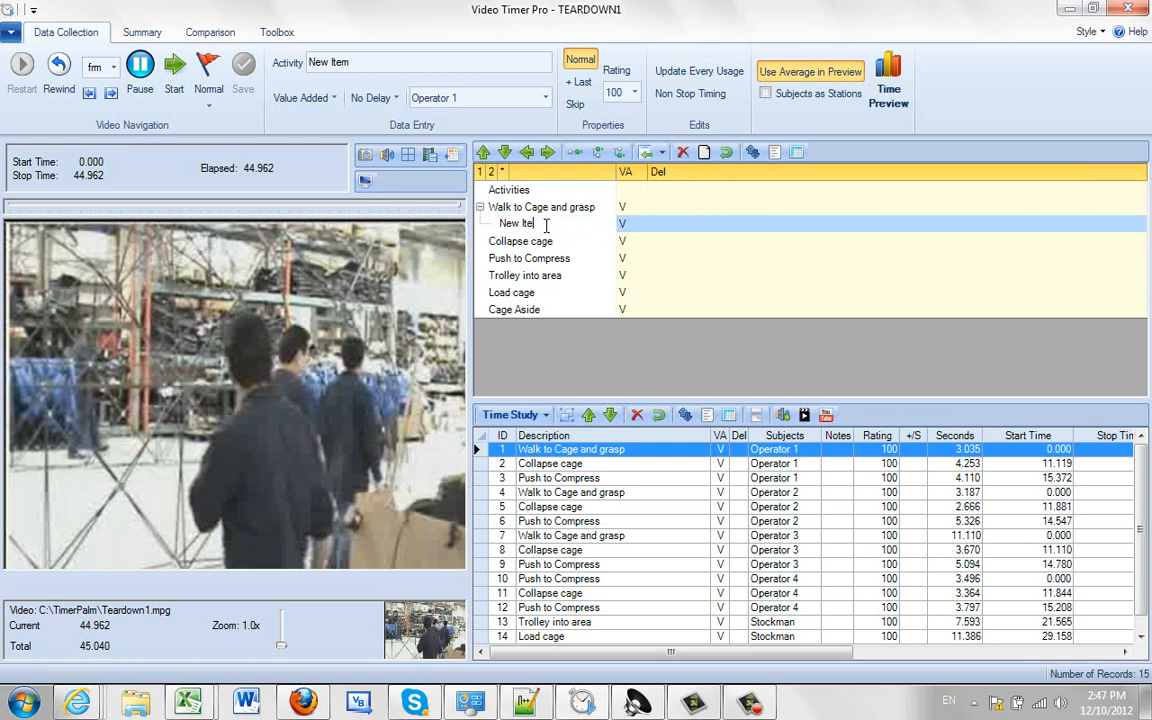
pyautogui.write('S')
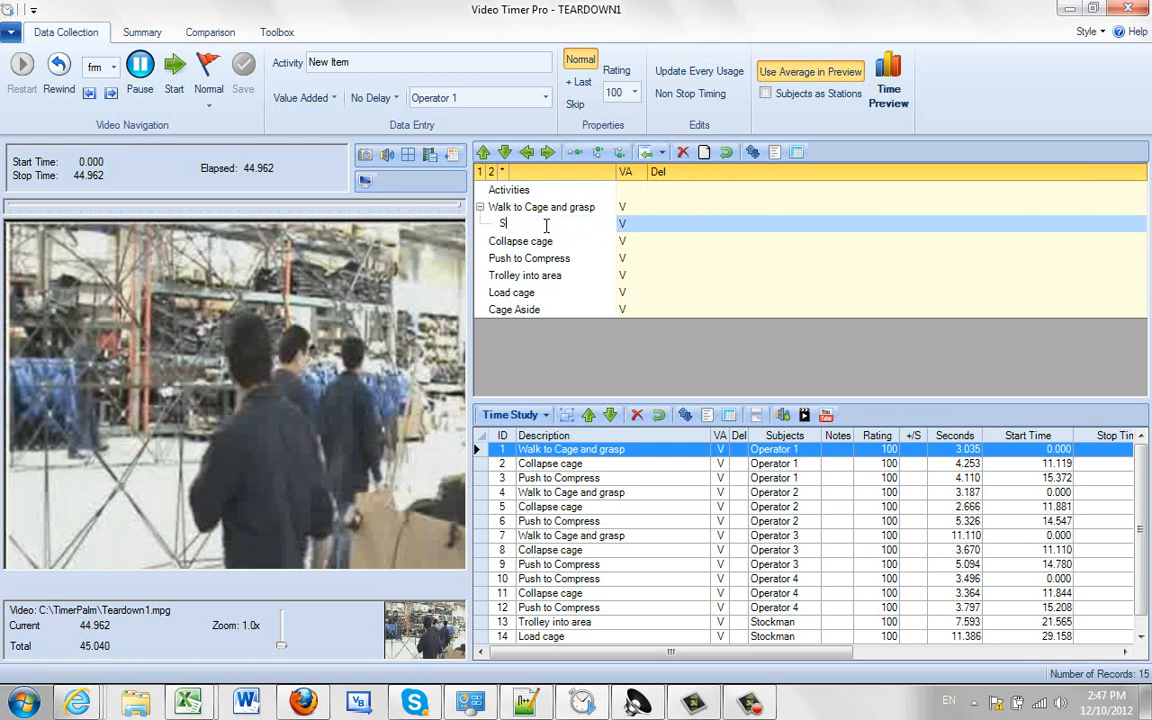
pyautogui.write('hort Wall')
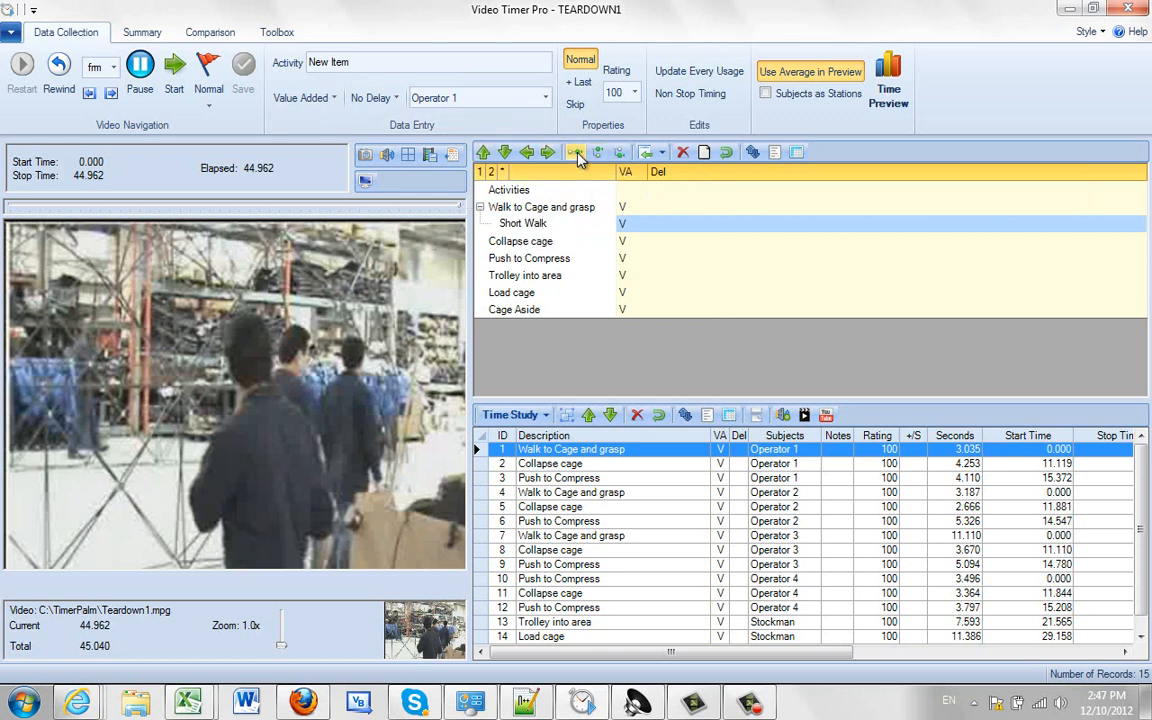
# Dismiss the rename warning and insert a Long Walk item above Short Walk
pyautogui.click(575, 152)
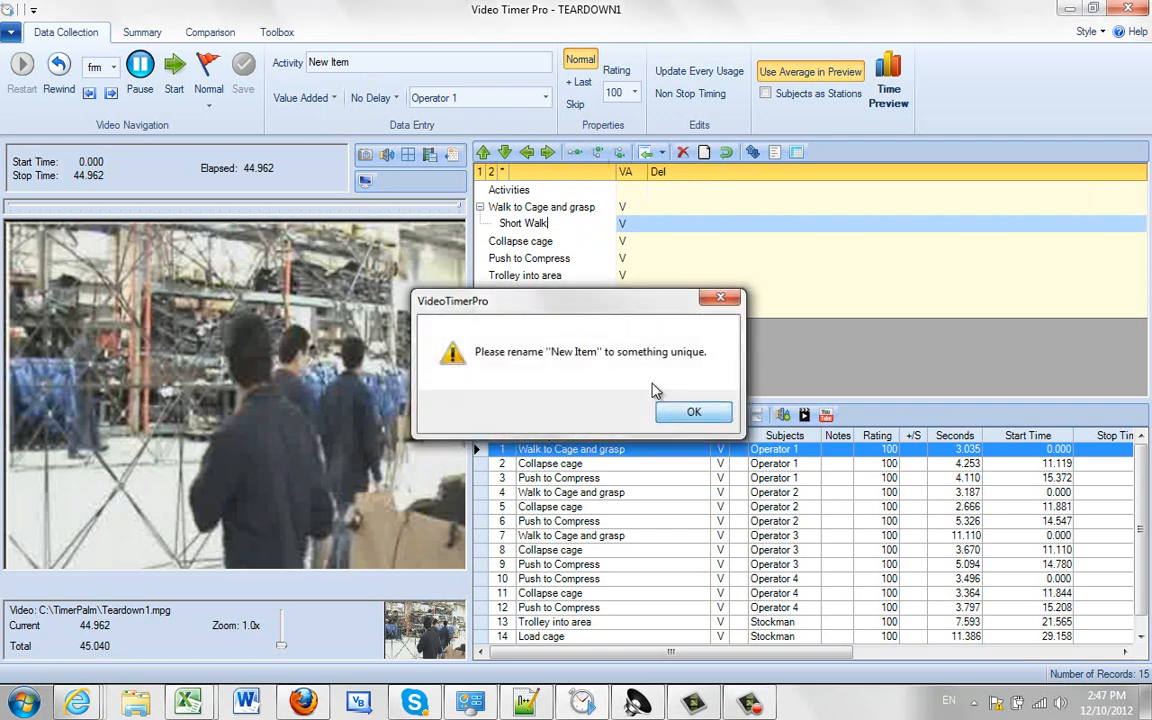
pyautogui.click(693, 412)
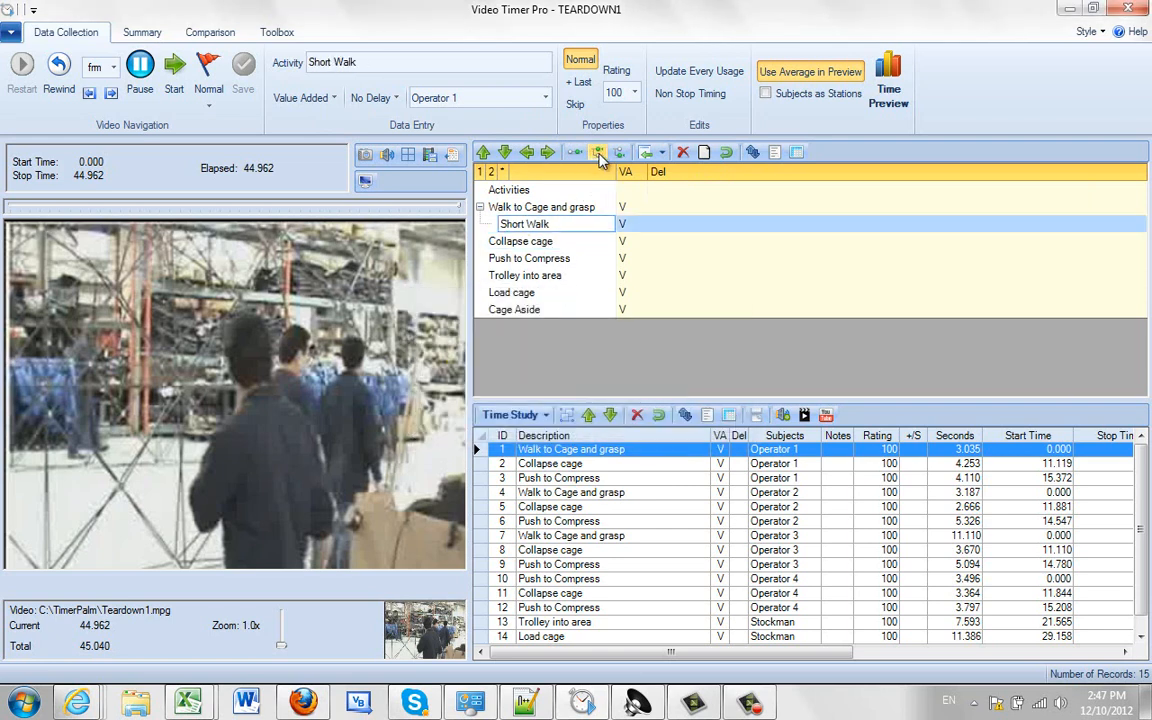
pyautogui.click(598, 152)
pyautogui.write('Long Walk')
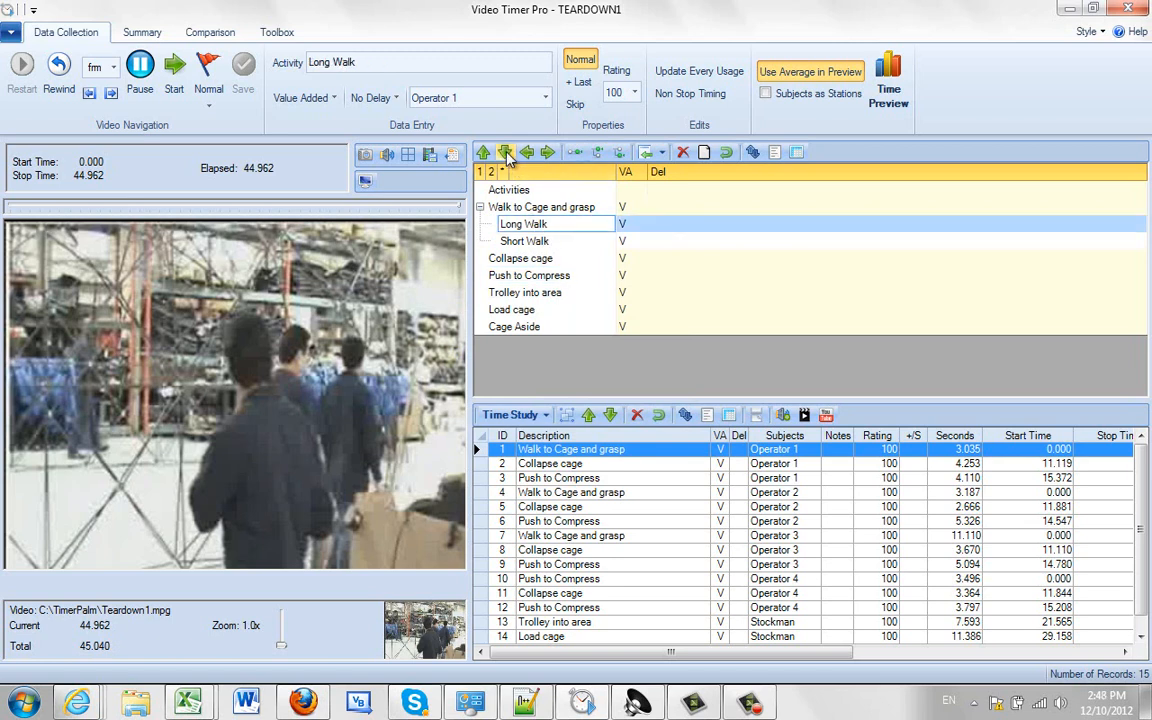
# Move Long Walk below Short Walk and open the Import dropdown
pyautogui.click(505, 152)
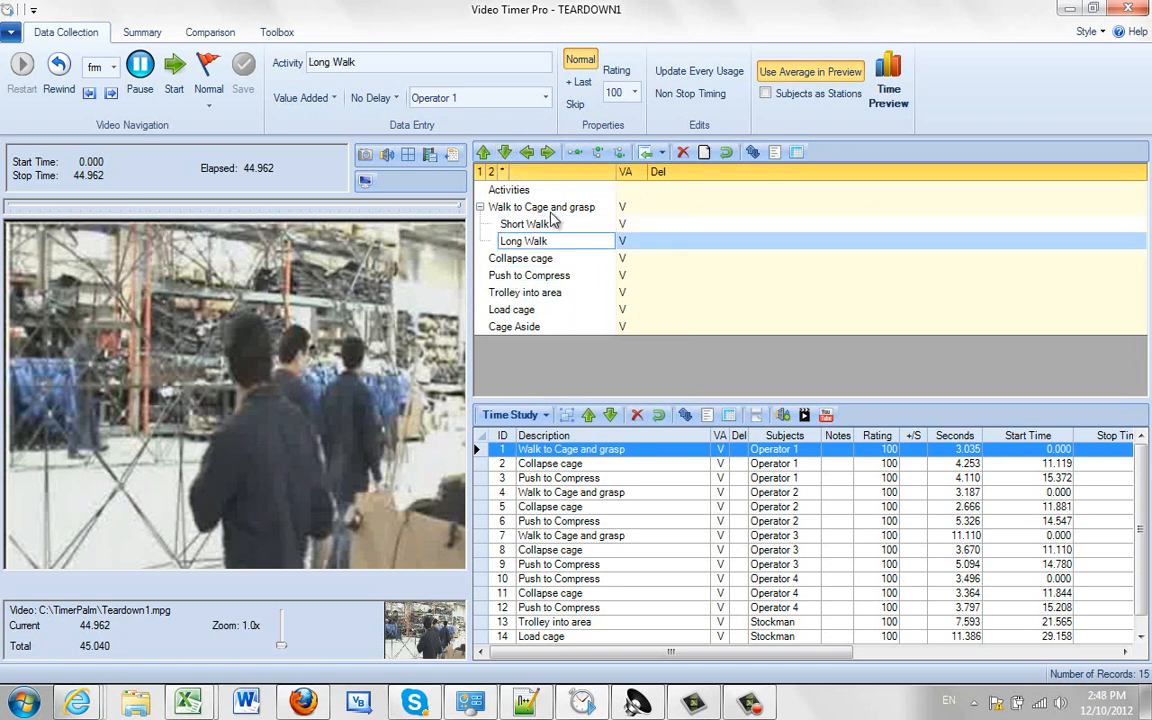
pyautogui.moveTo(575, 152)
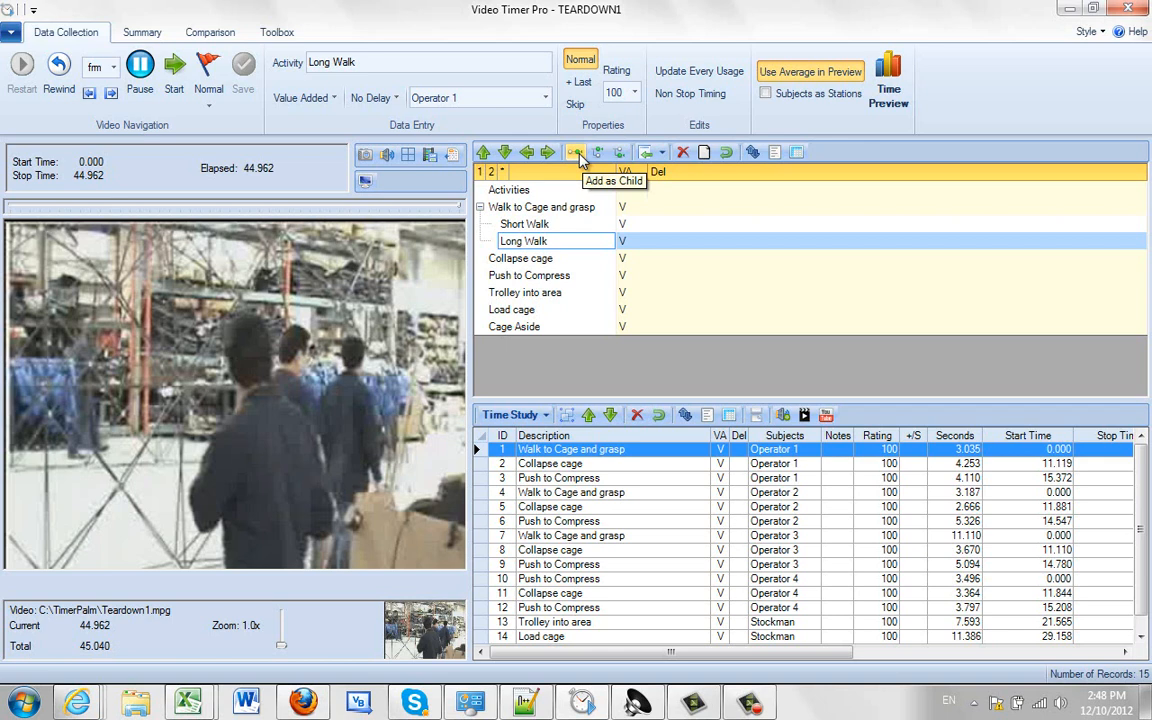
pyautogui.moveTo(598, 152)
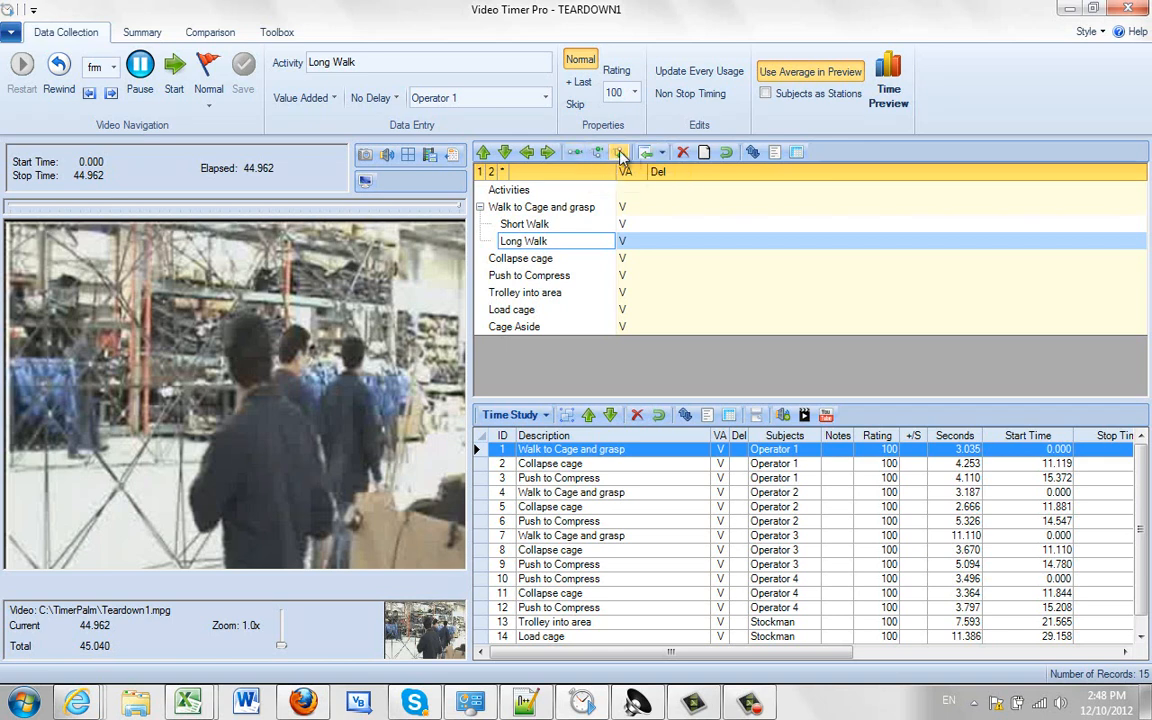
pyautogui.moveTo(619, 152)
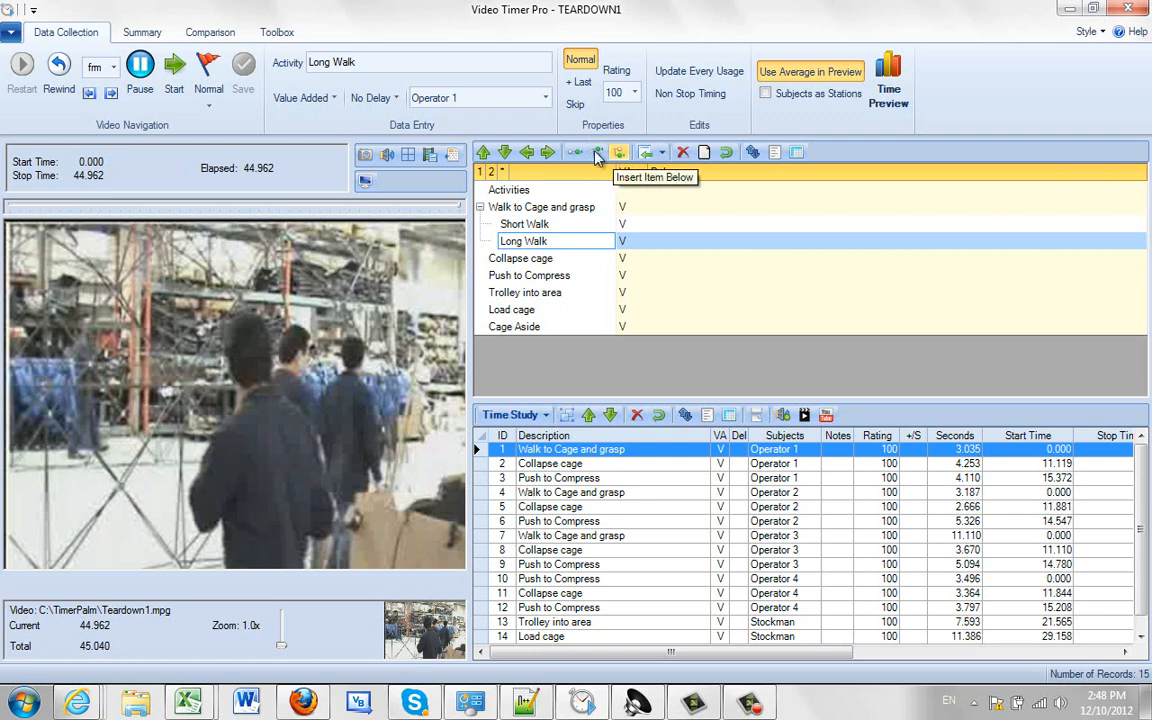
pyautogui.moveTo(649, 152)
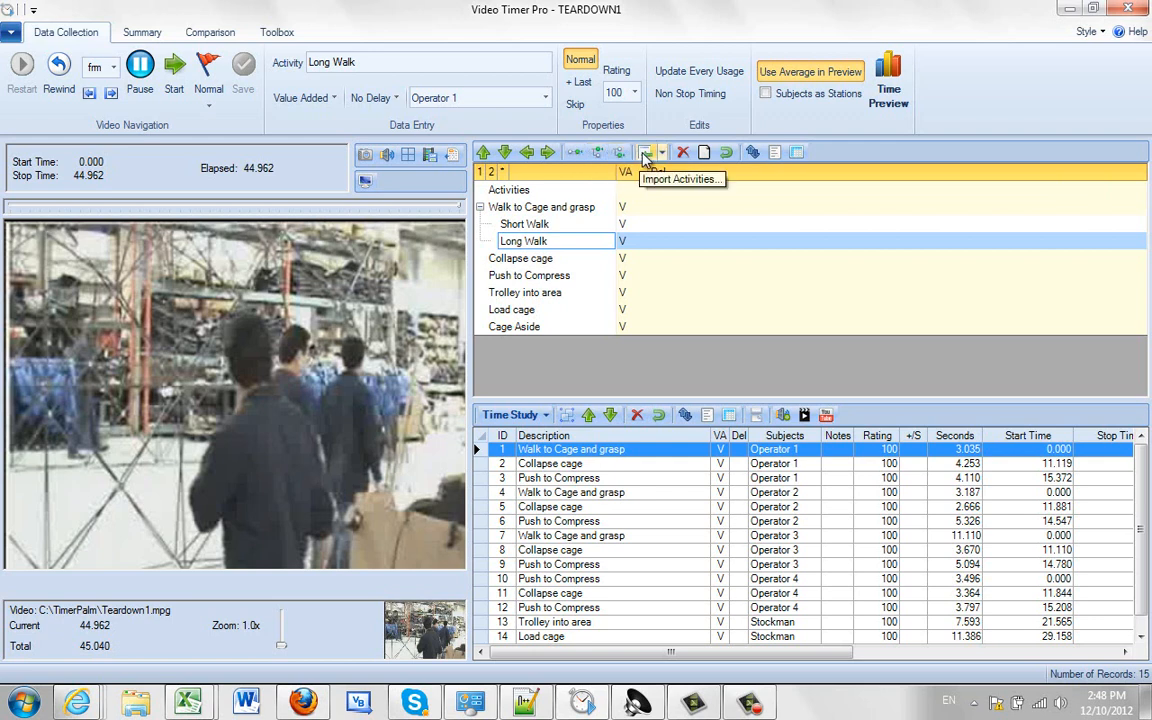
pyautogui.click(649, 152)
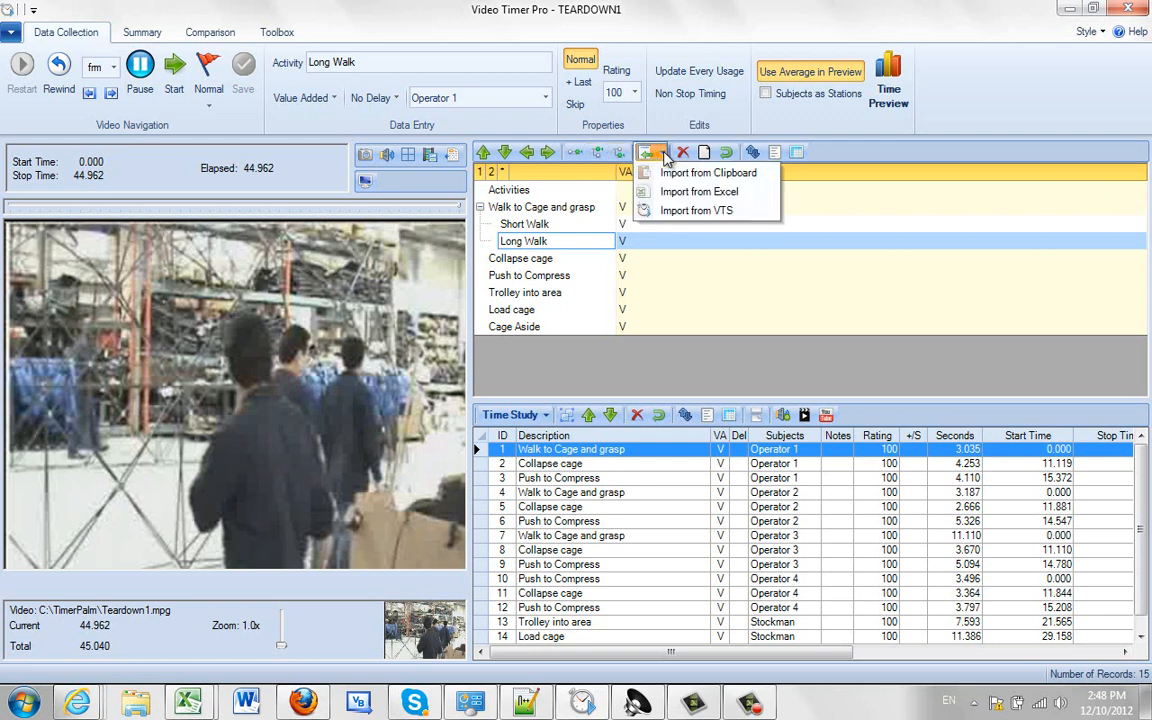
pyautogui.moveTo(707, 172)
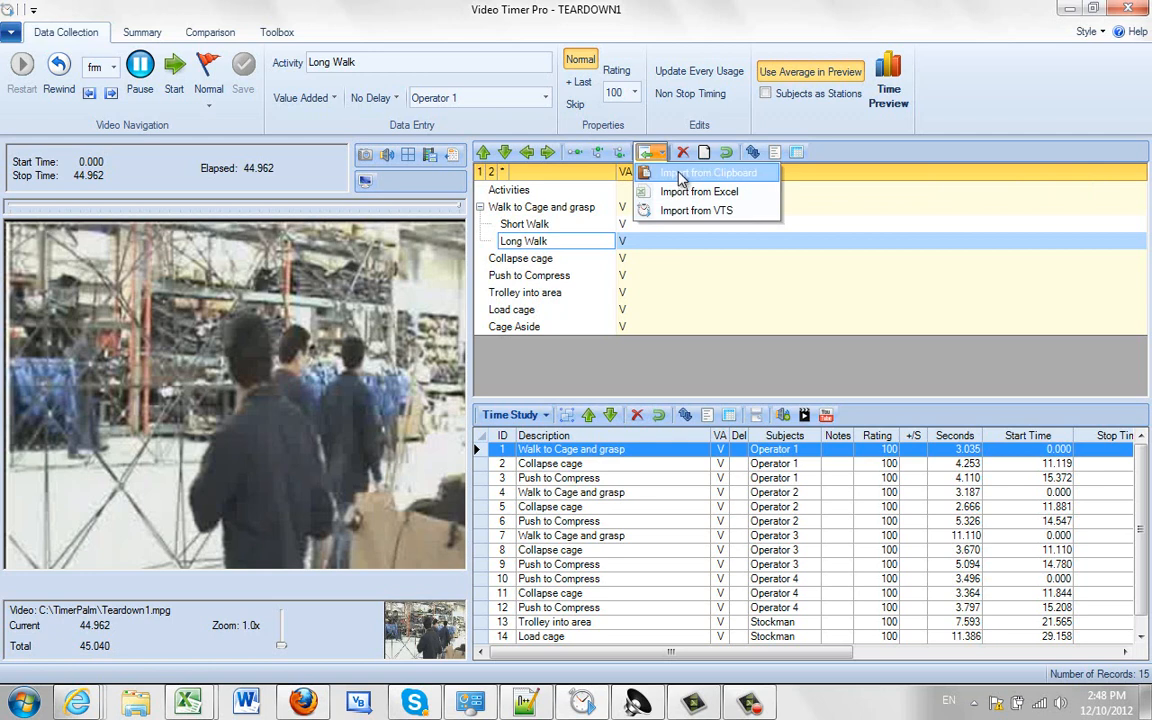
pyautogui.moveTo(690, 191)
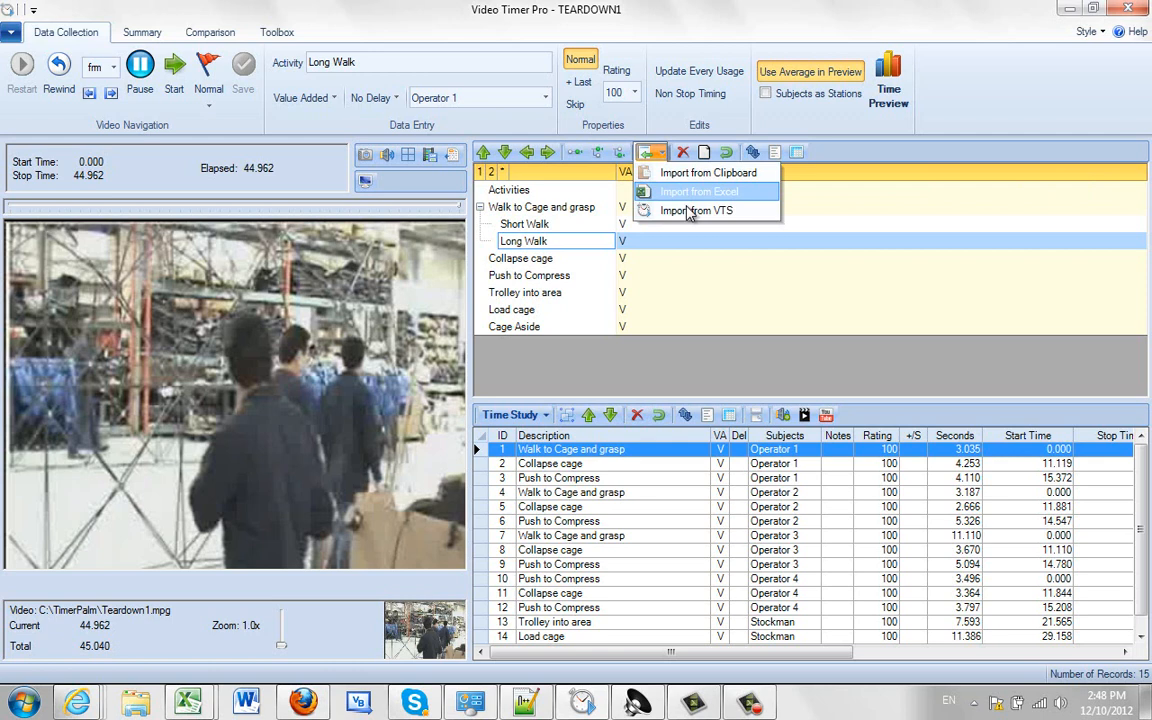
pyautogui.moveTo(695, 211)
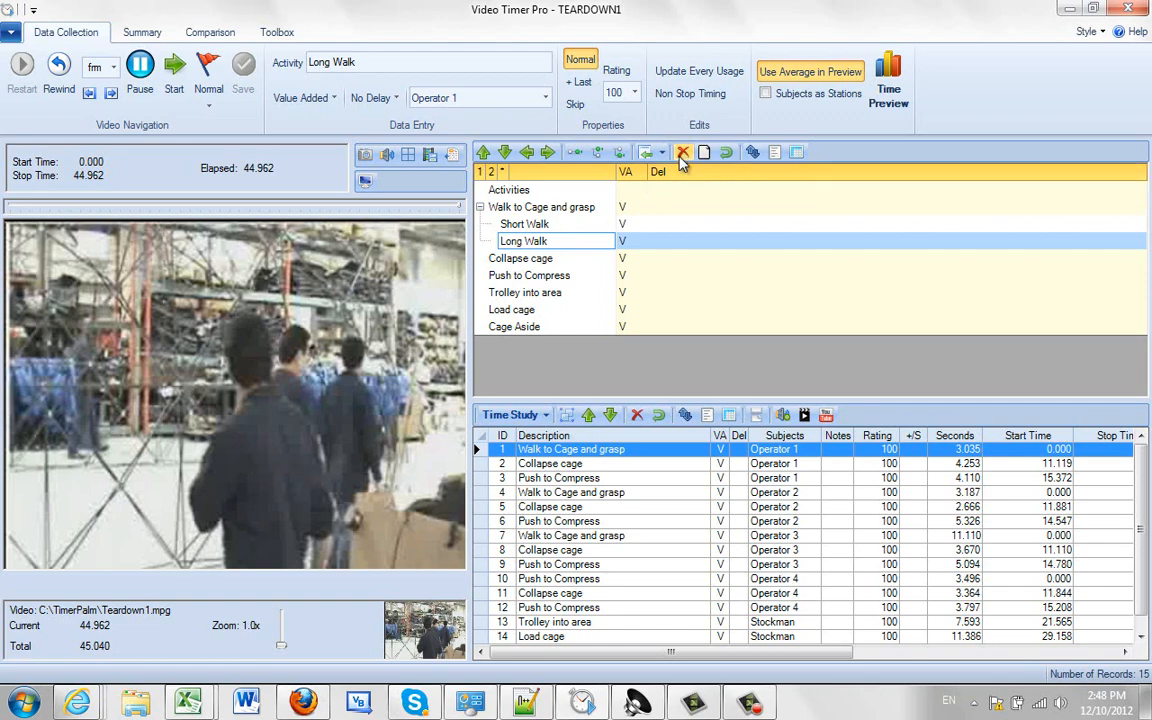
# Delete Long Walk after confirming, and decline clearing the whole activity list
pyautogui.click(683, 152)
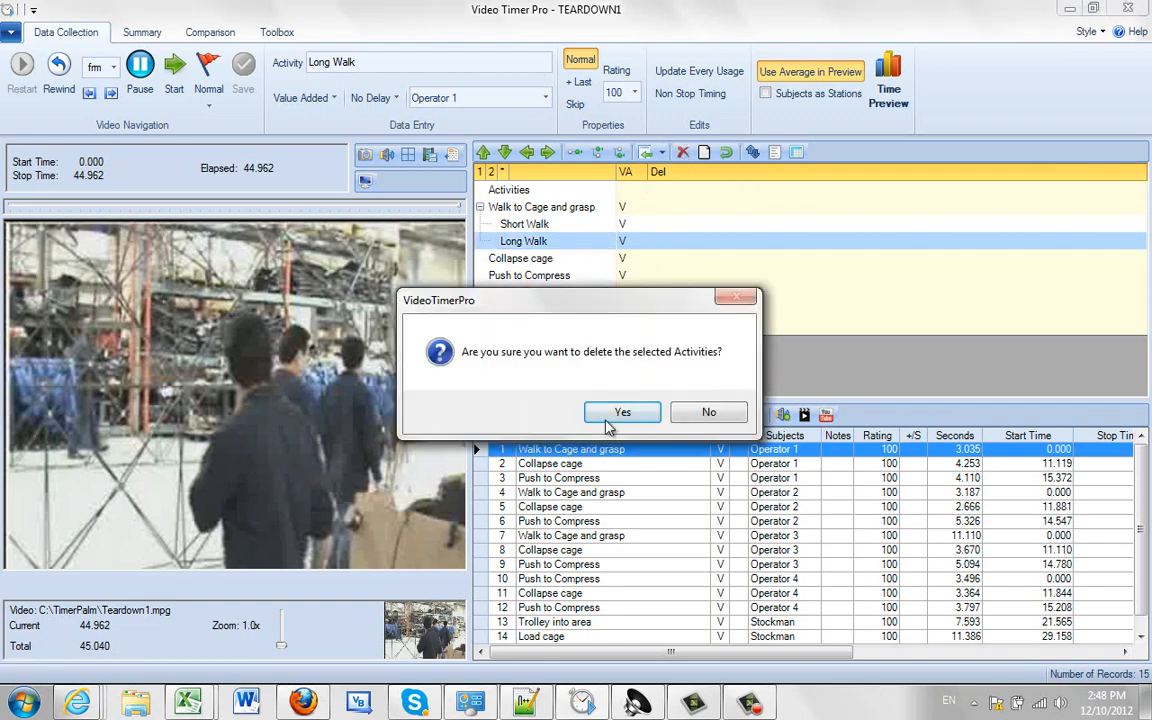
pyautogui.click(622, 412)
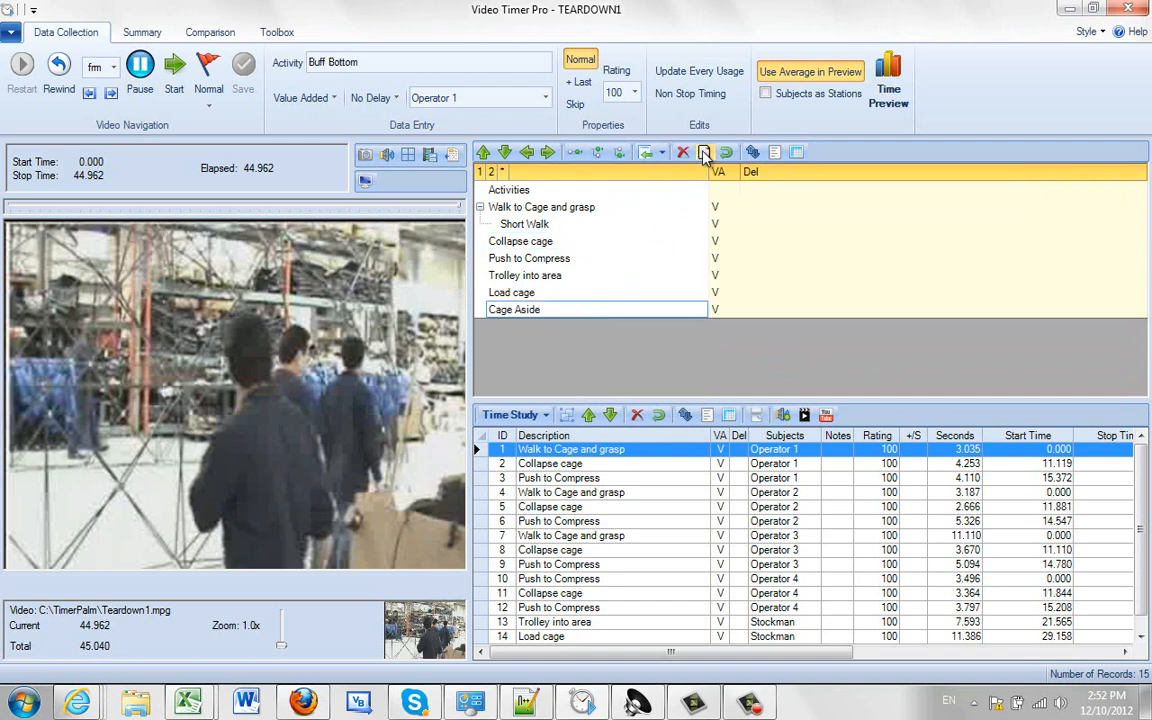
pyautogui.moveTo(705, 152)
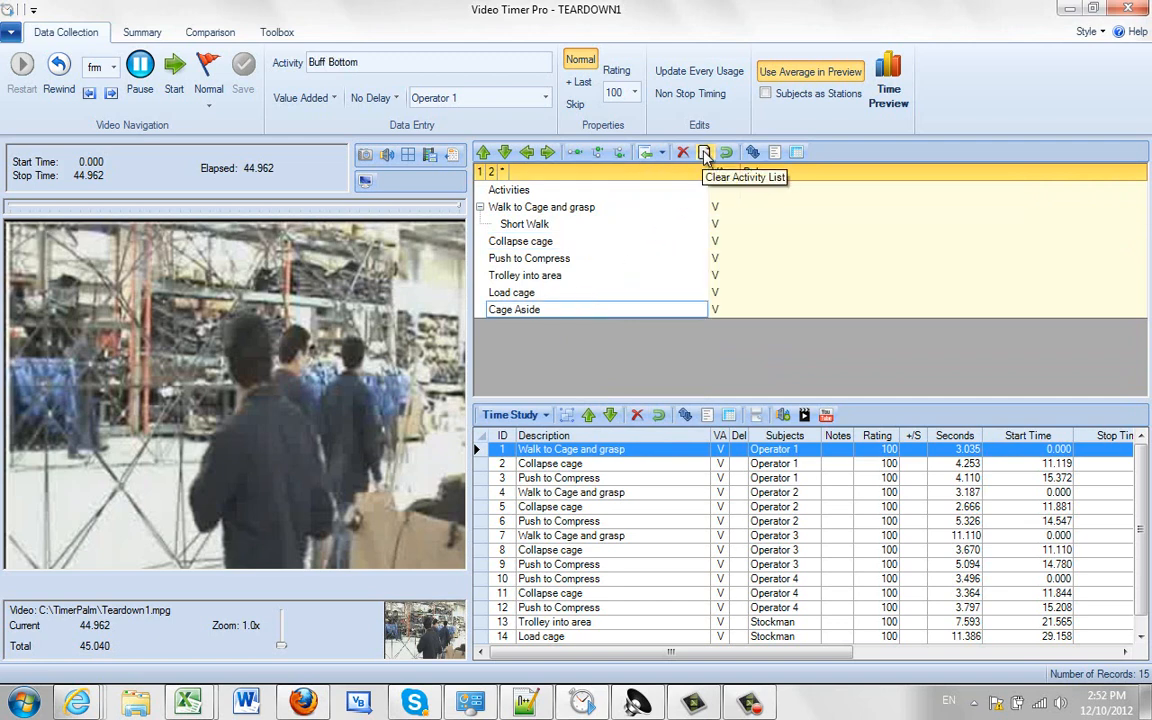
pyautogui.click(705, 152)
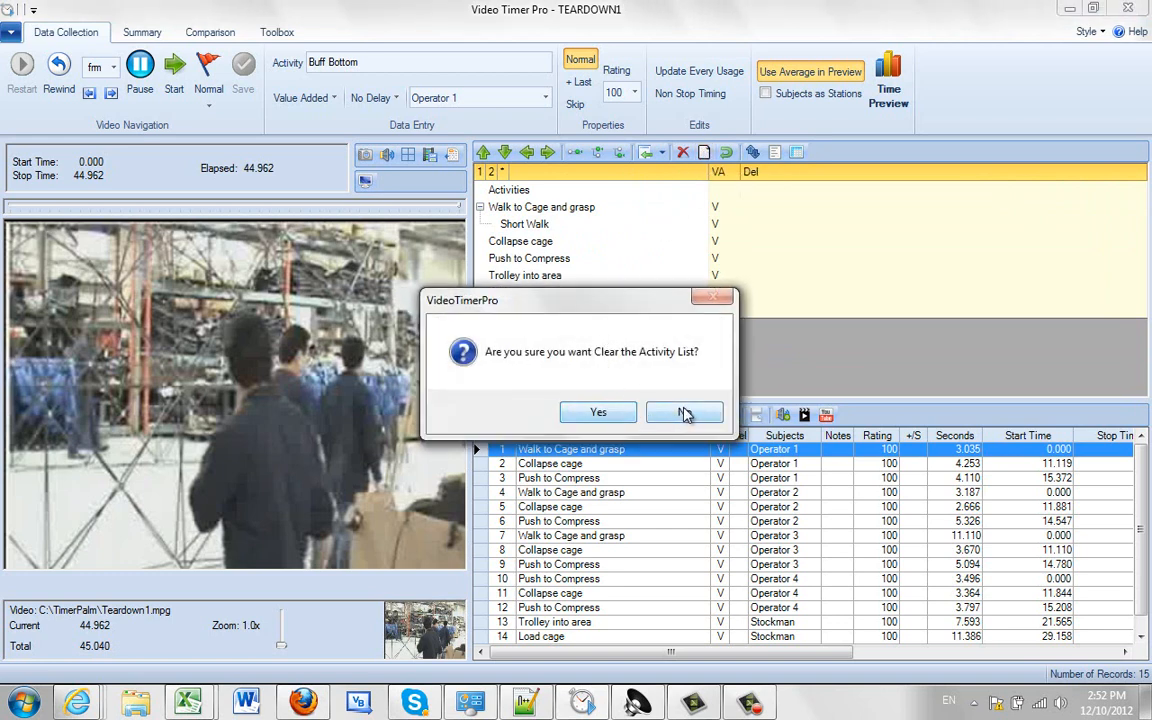
pyautogui.click(685, 412)
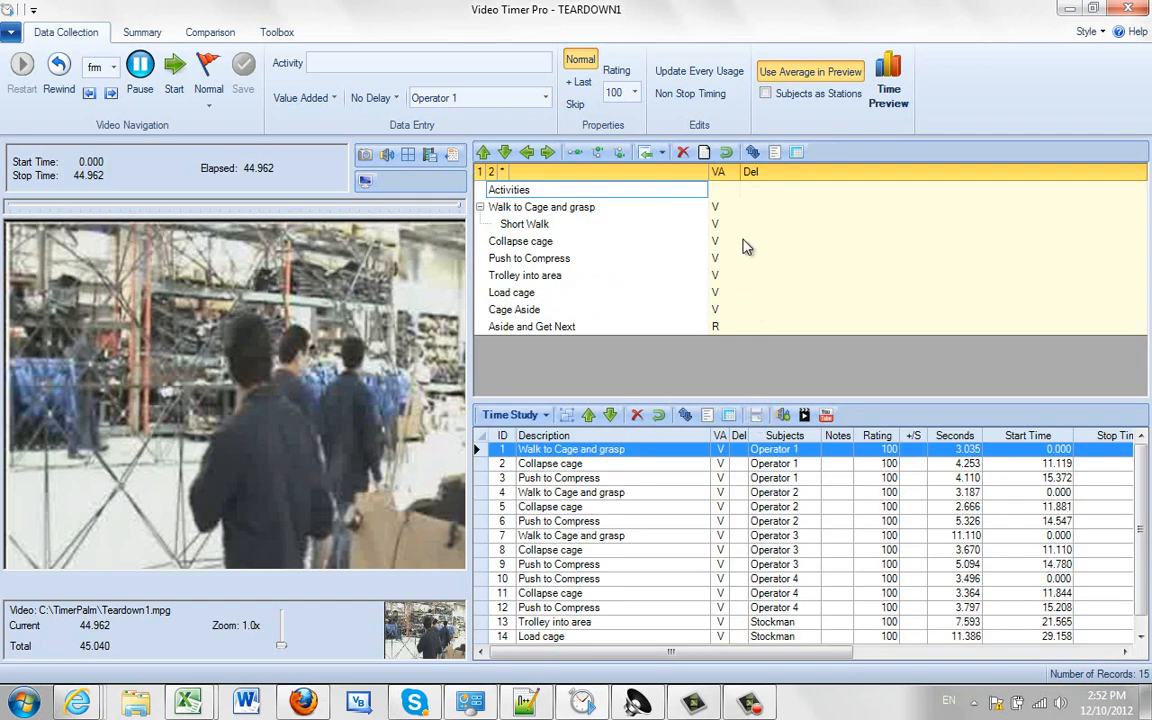
pyautogui.moveTo(775, 152)
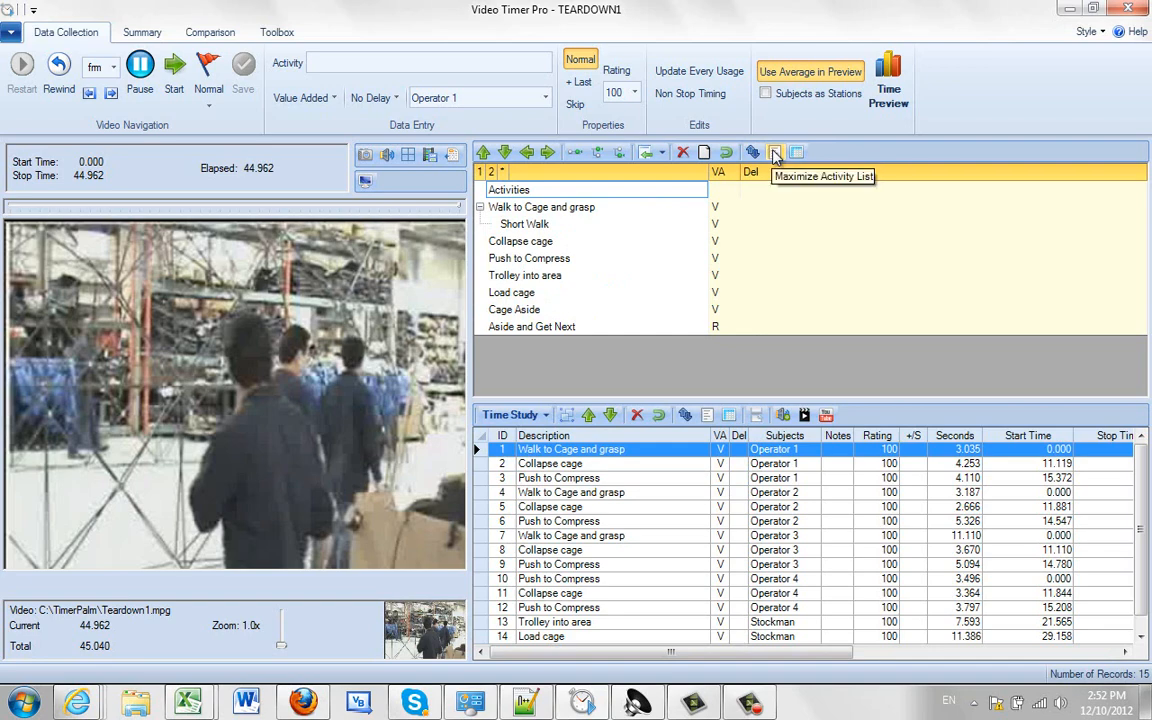
# Maximize the activity list, briefly the data grid, then the activity list again
pyautogui.click(775, 152)
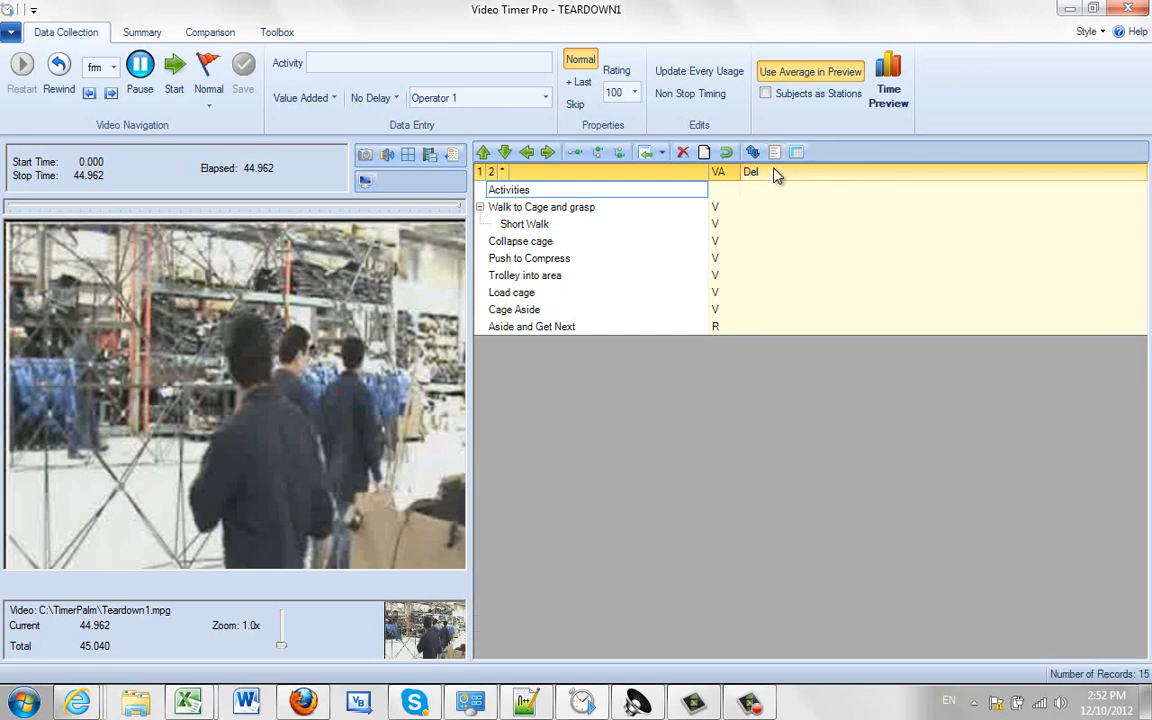
pyautogui.moveTo(797, 152)
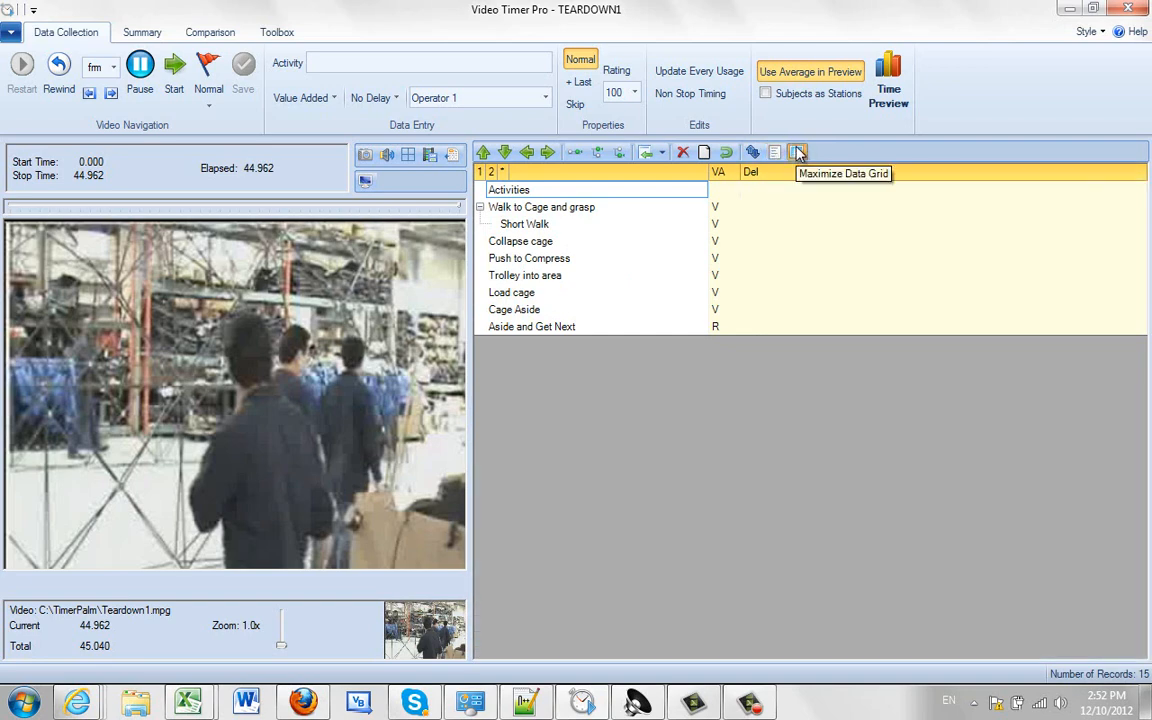
pyautogui.click(798, 152)
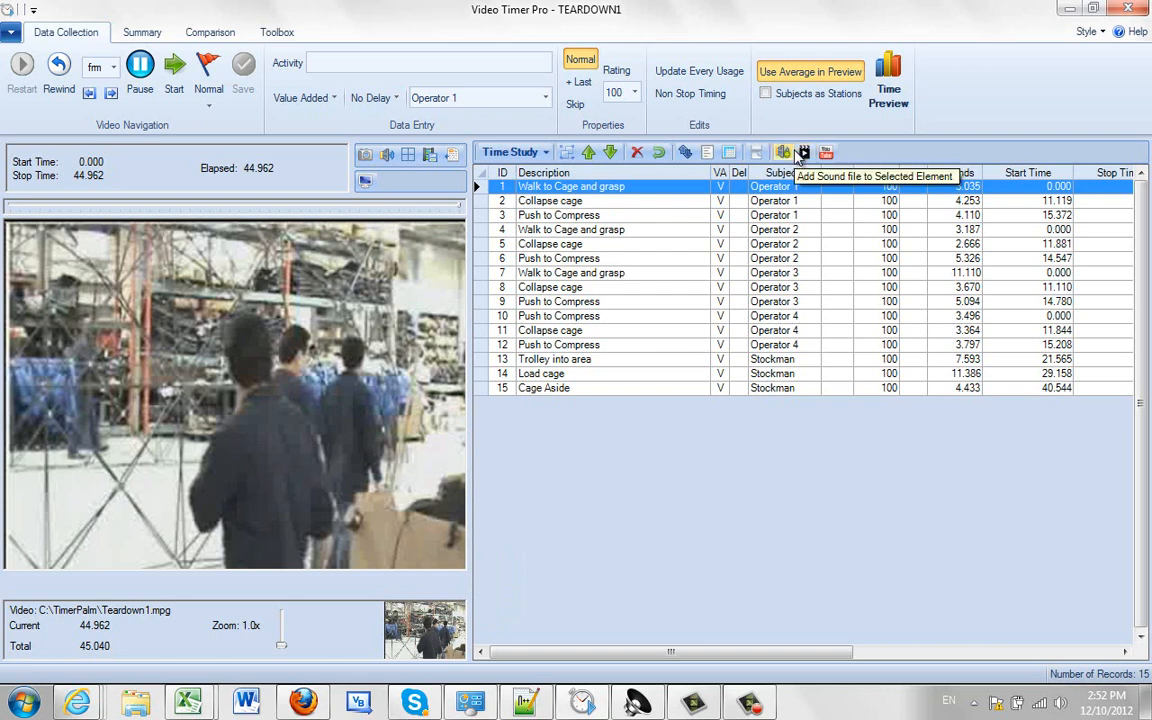
pyautogui.moveTo(710, 152)
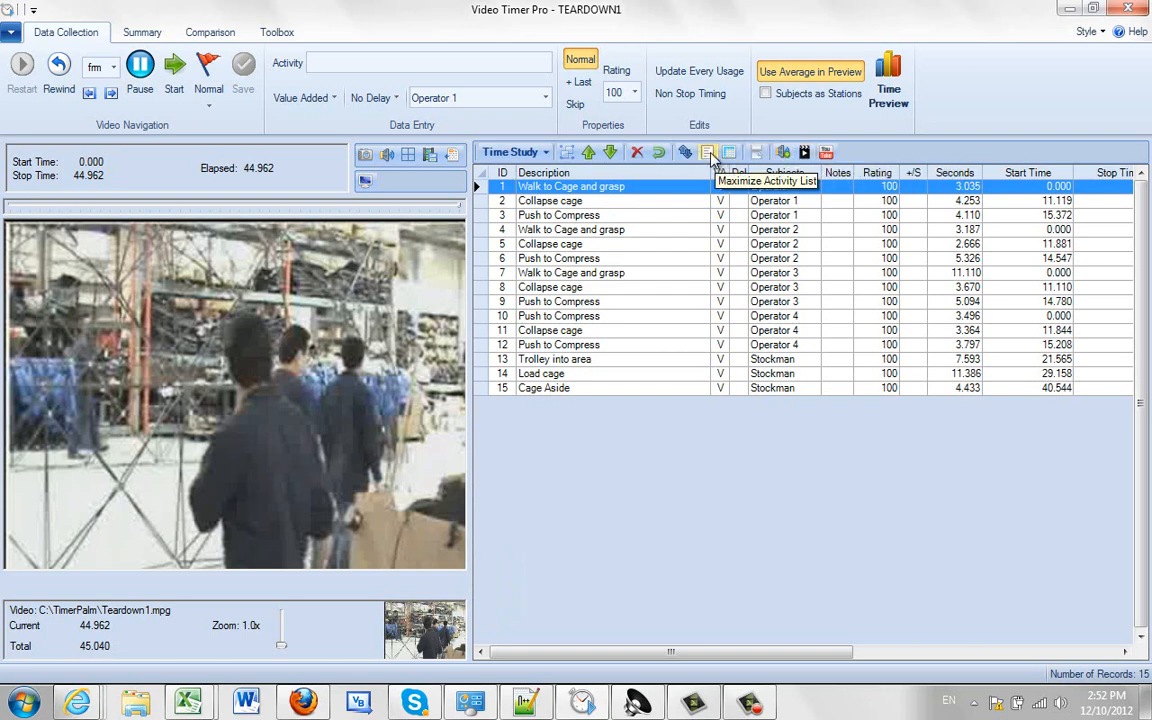
pyautogui.click(708, 152)
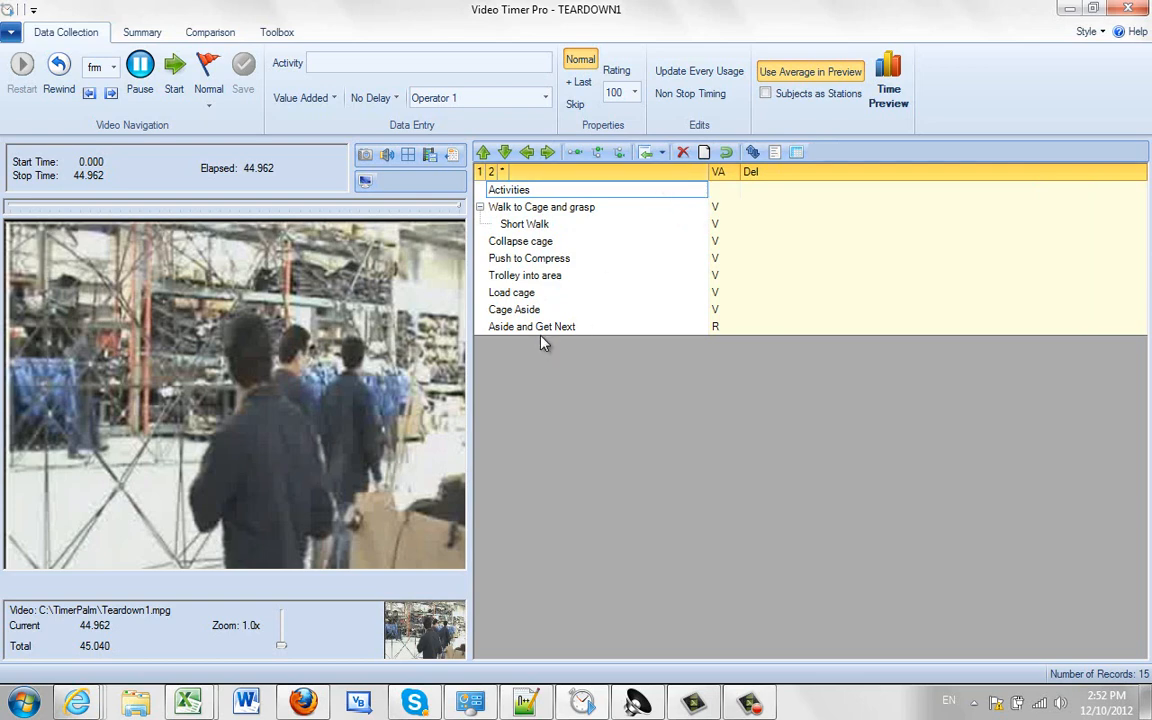
# Delete Aside and Get Next, then import activities from BUFFPART.vidx
pyautogui.click(531, 326)
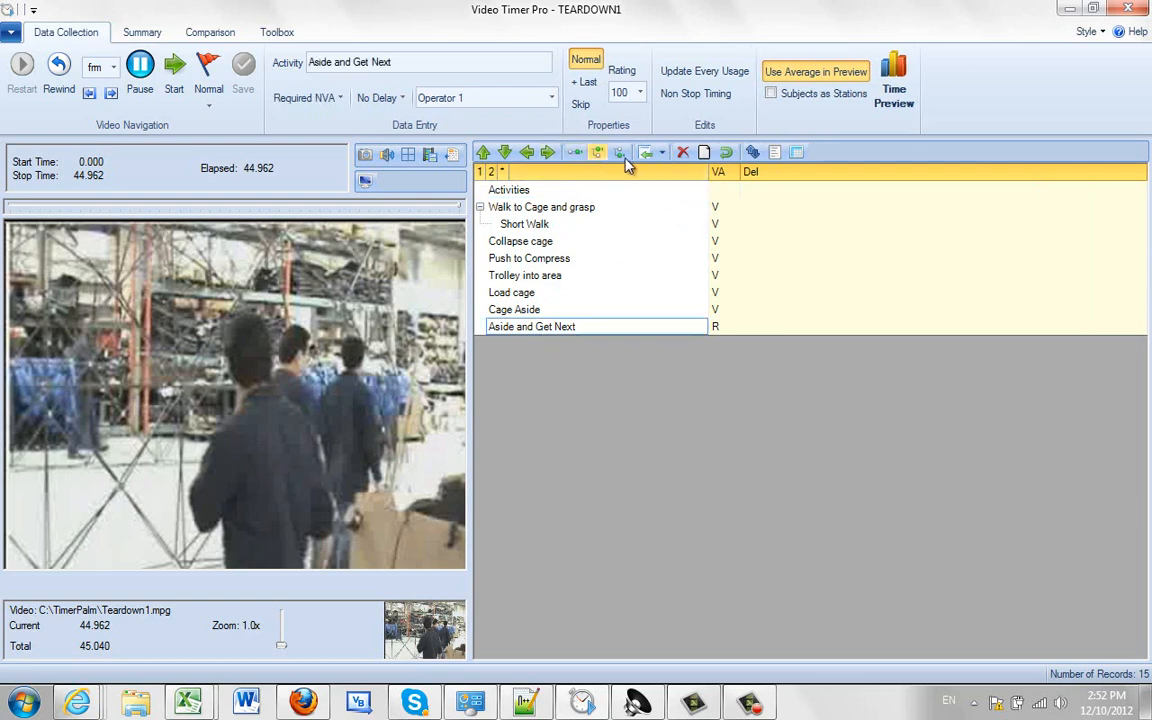
pyautogui.click(683, 152)
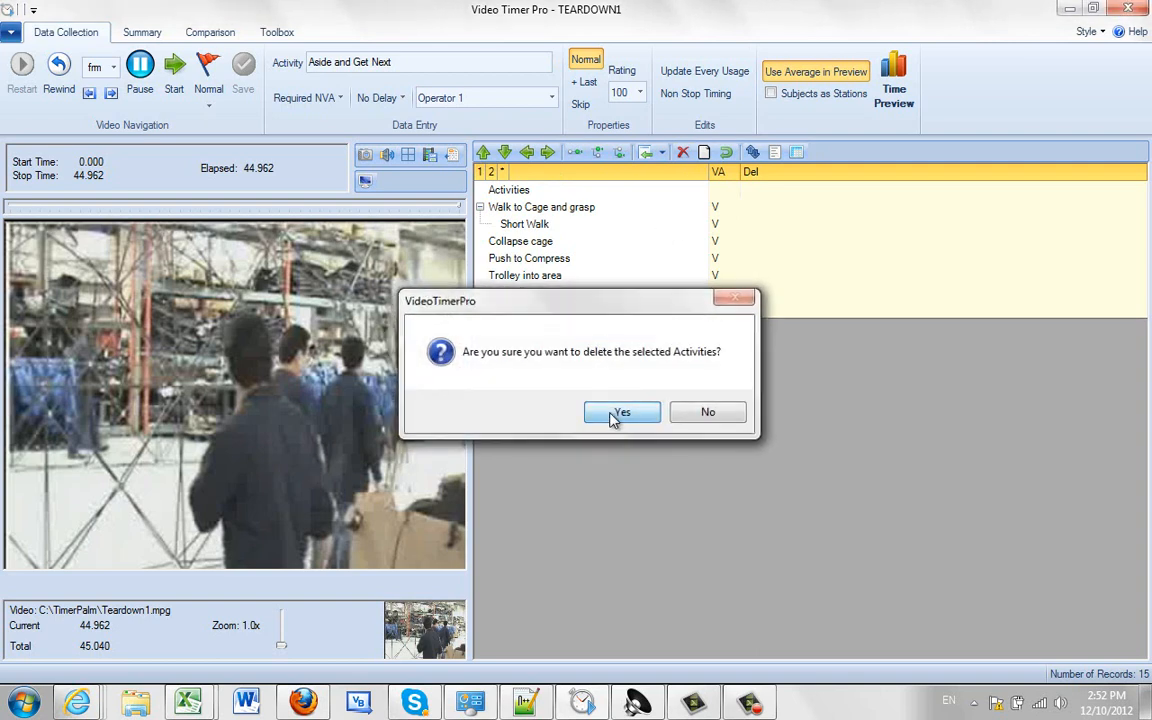
pyautogui.click(622, 412)
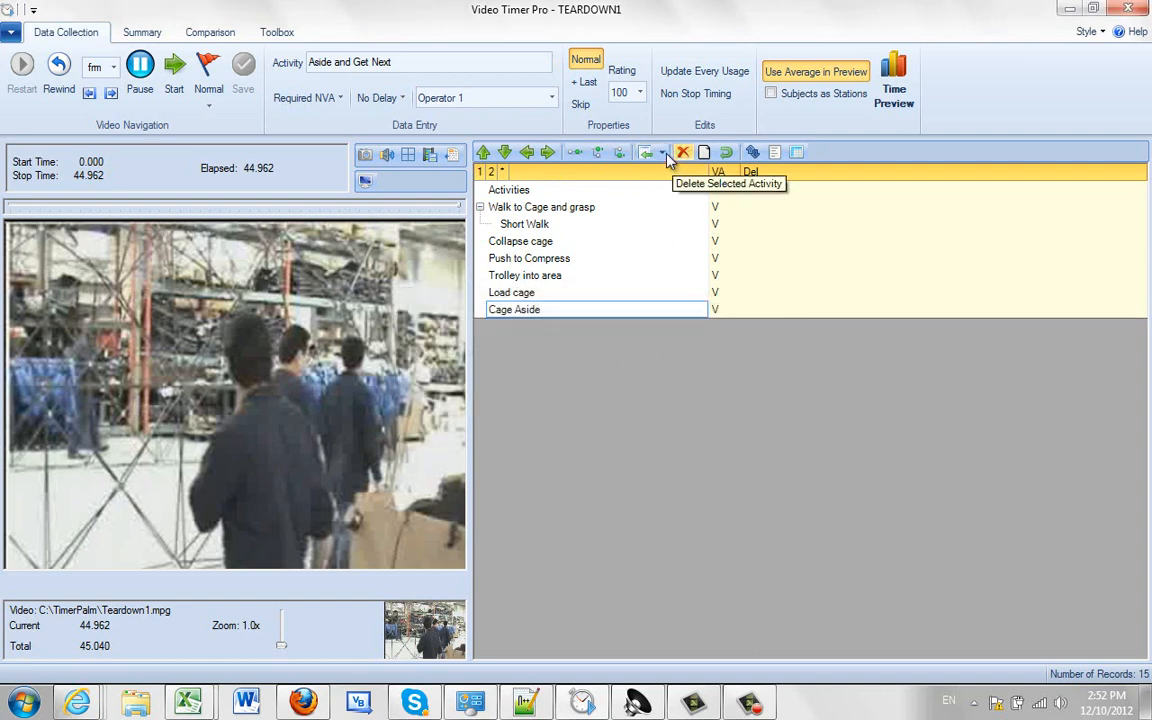
pyautogui.click(646, 152)
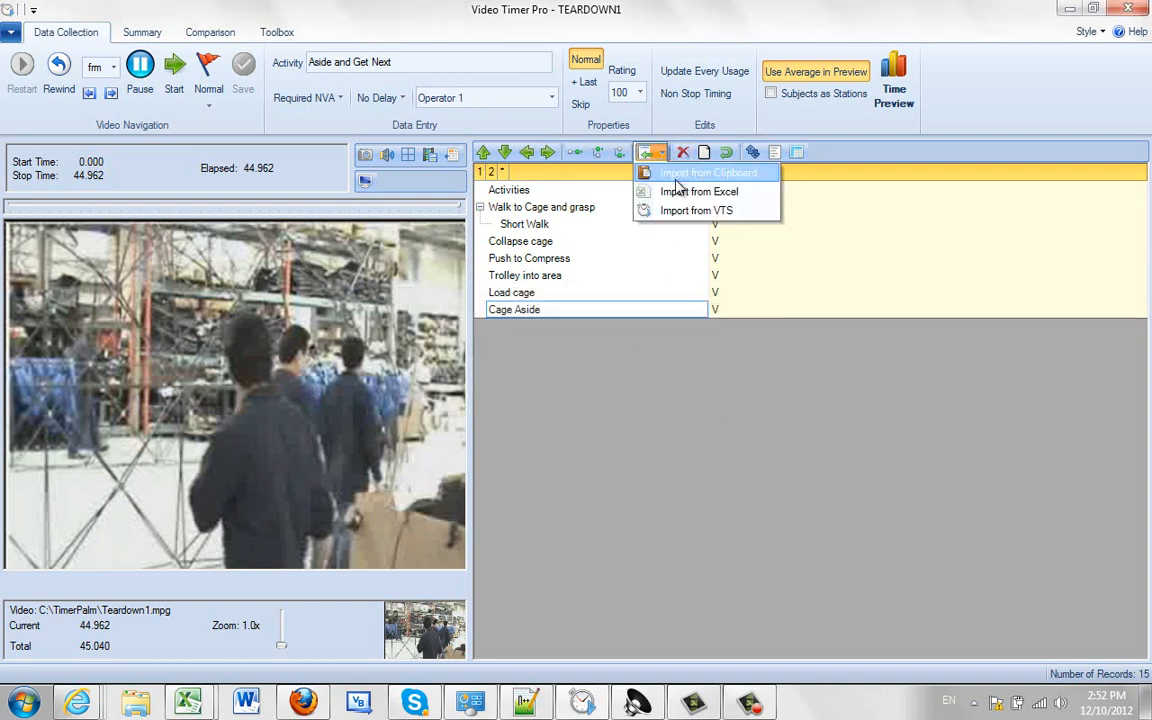
pyautogui.moveTo(695, 211)
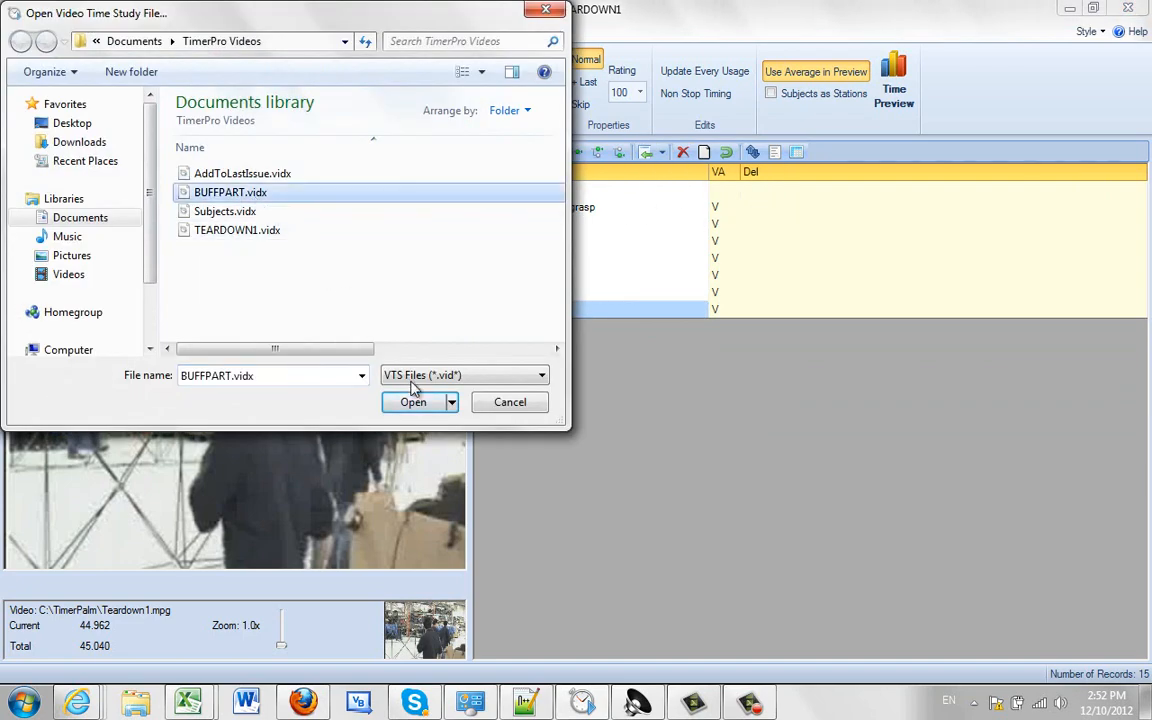
pyautogui.click(412, 401)
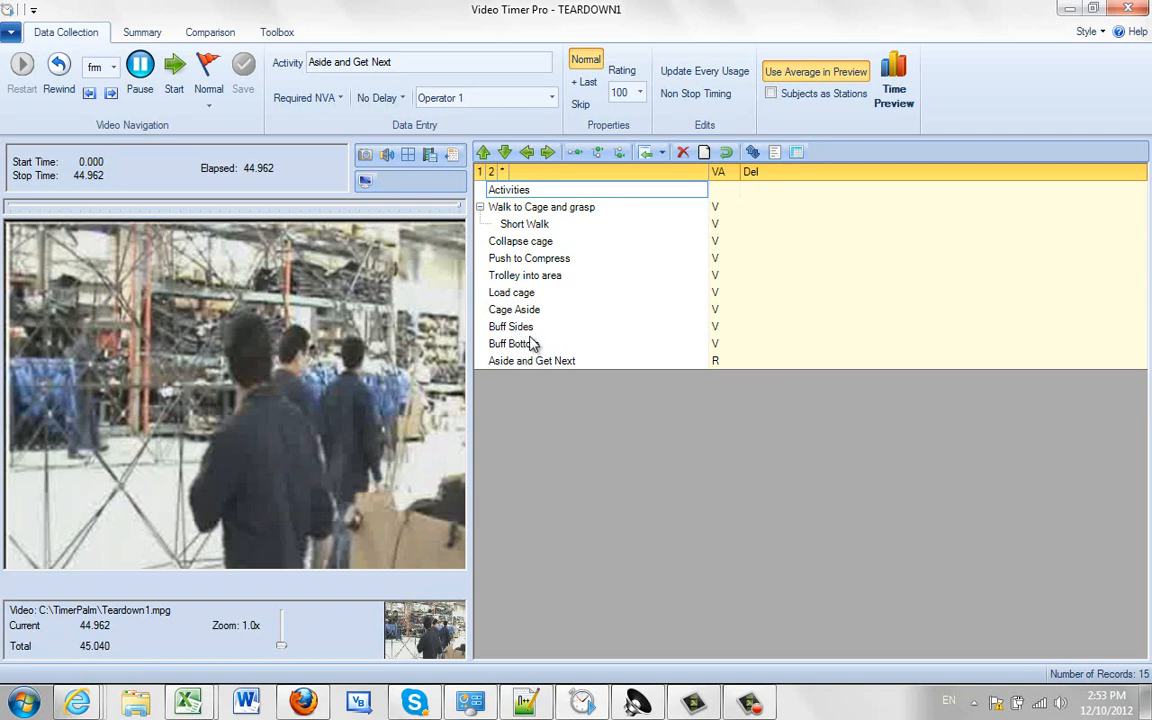
pyautogui.moveTo(538, 371)
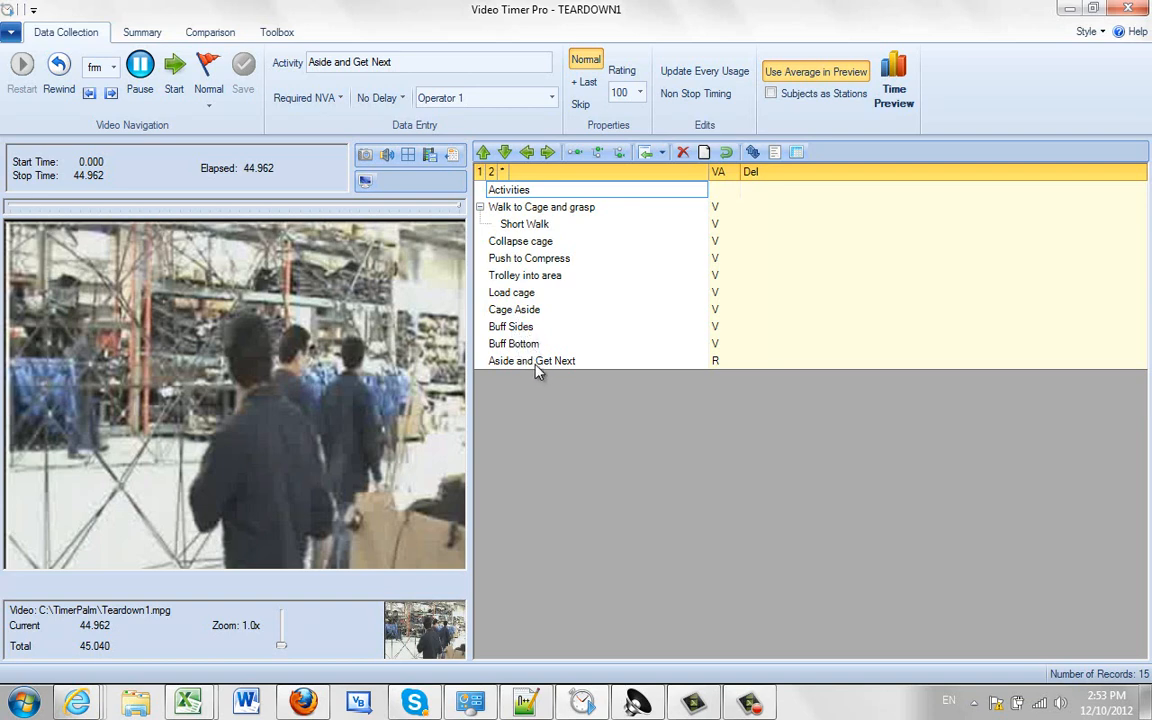
pyautogui.moveTo(651, 238)
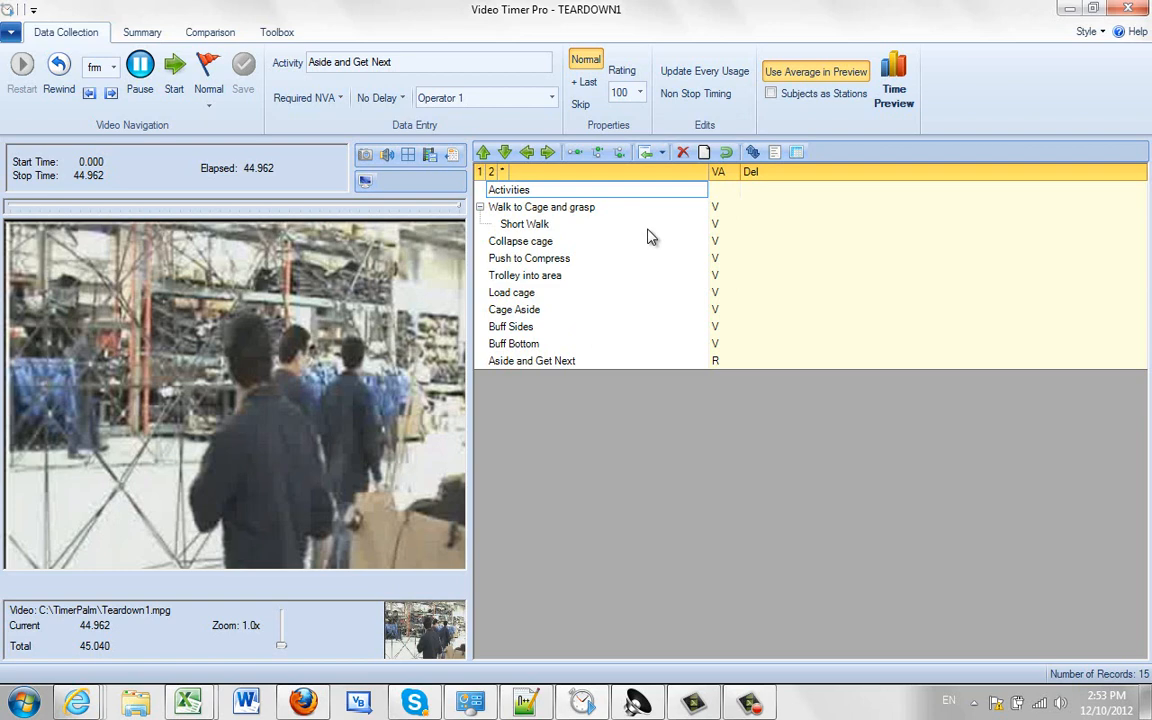
pyautogui.moveTo(630, 295)
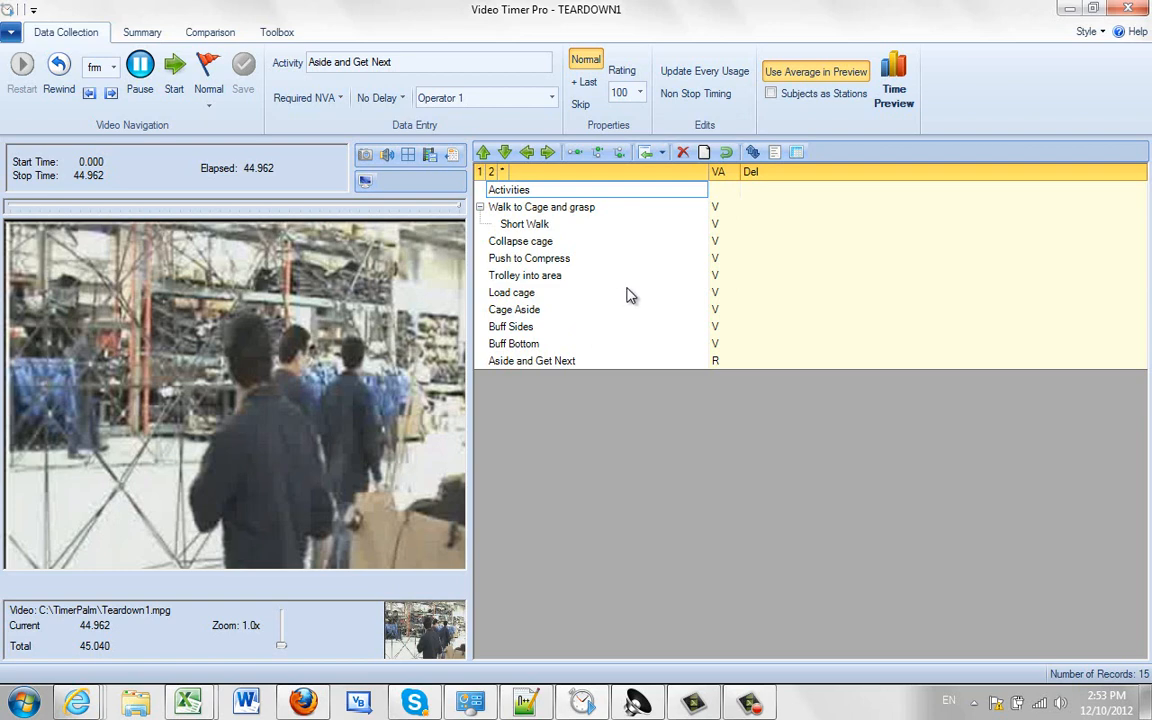